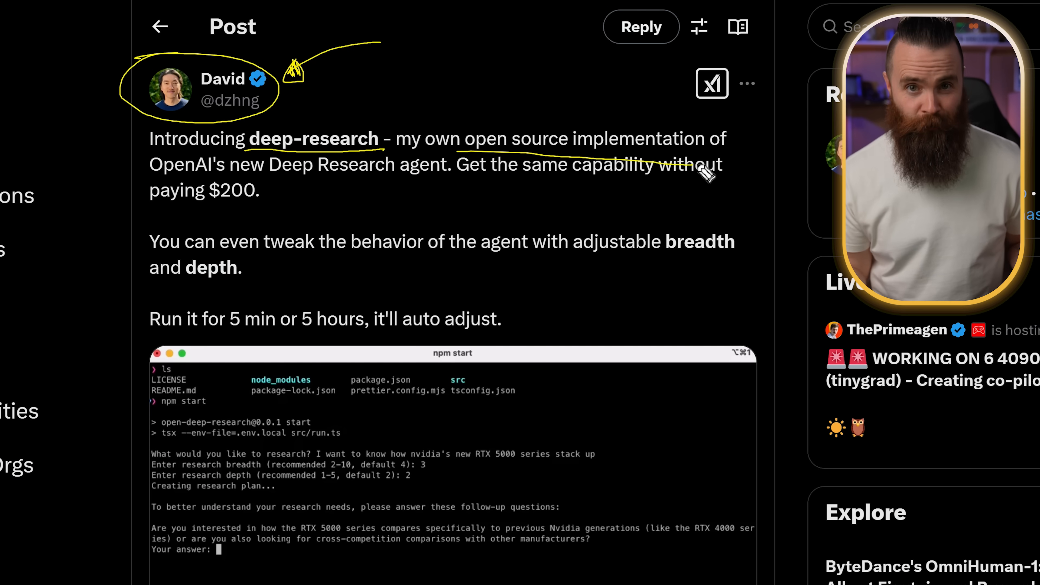
Step: With Deep research enabled, send a prompt asking which is better, cats or dogs, with a thorough scientific answer
text(both)
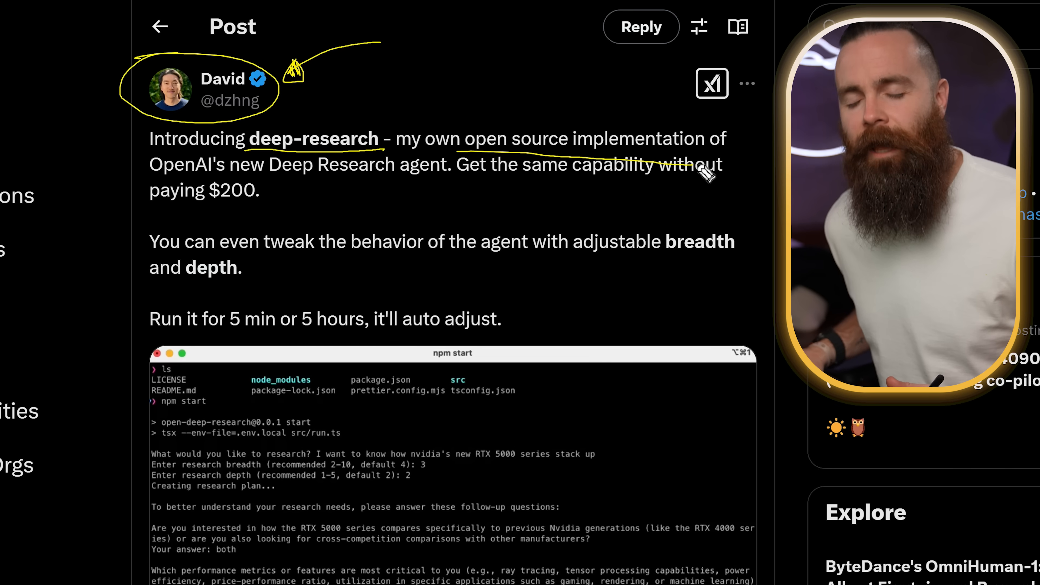
scroll(down, 3)
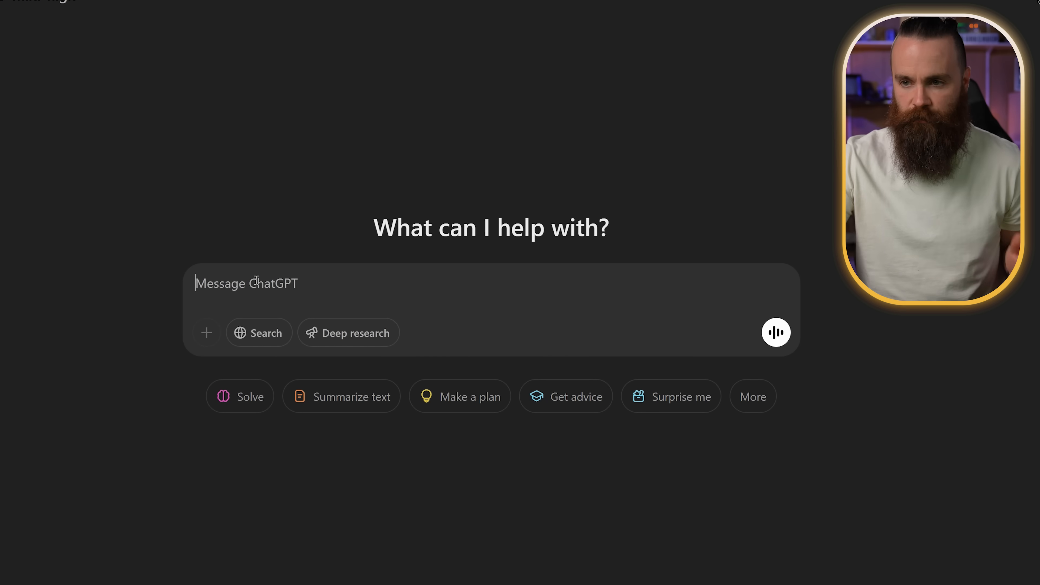
click(348, 332)
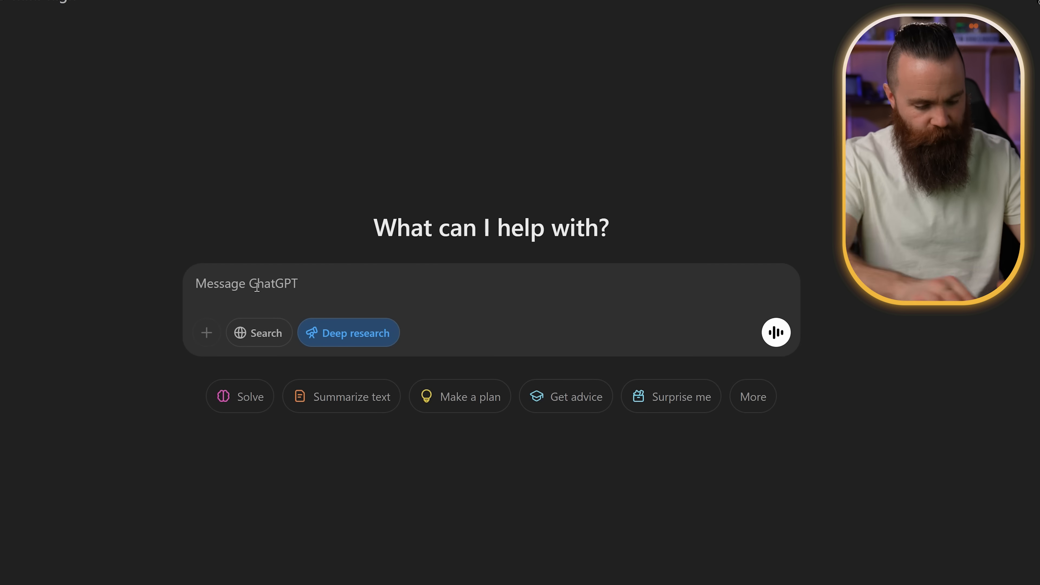
text(Research which animal is better, cats)
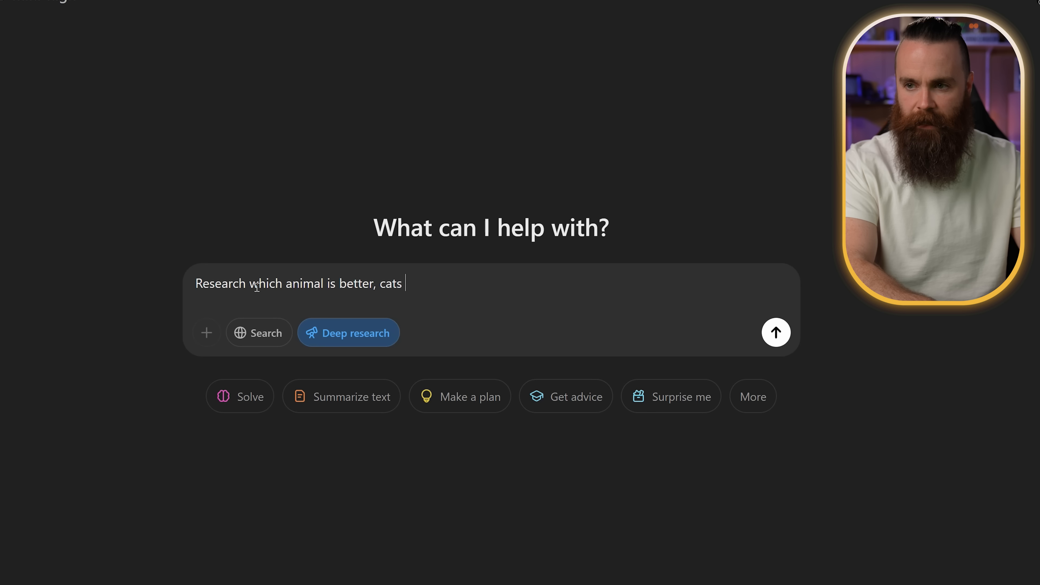
text(or dogs. Give me a thorough answer, a definitive answer based on s)
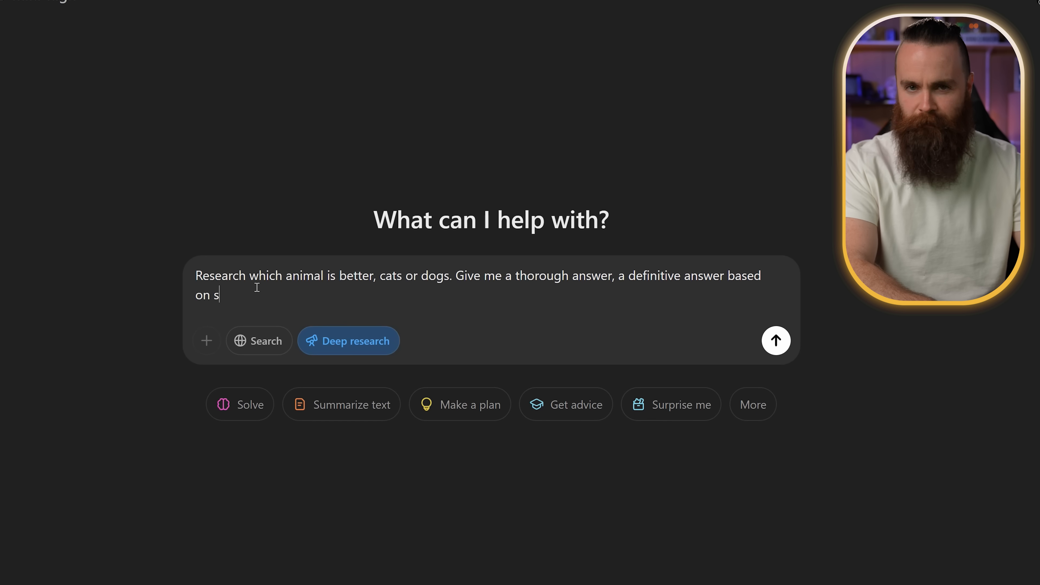
click(776, 340)
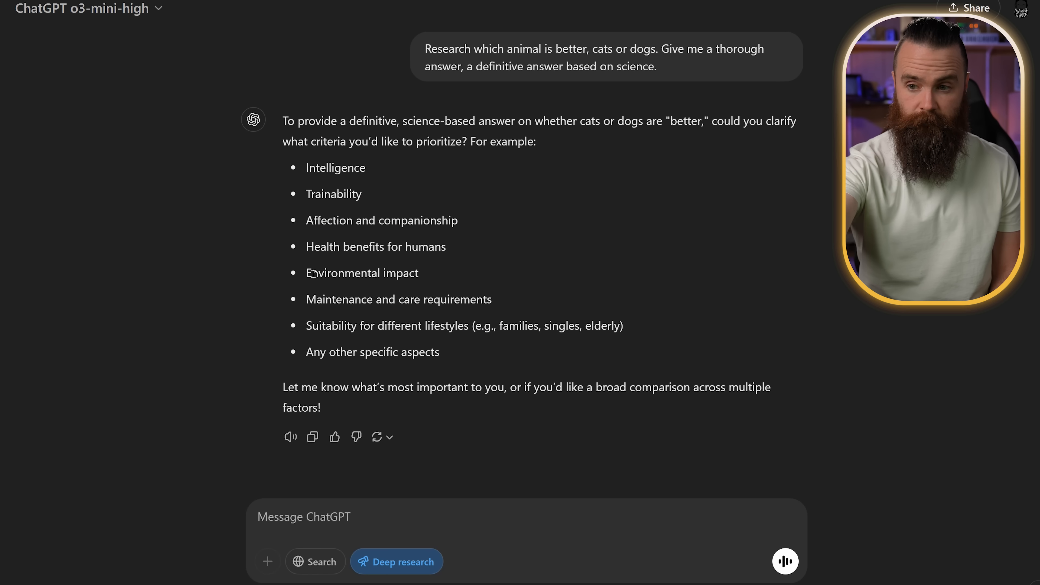
Step: Start replying 'All o...' to ChatGPT's question about which comparison criteria to prioritize
text(All o)
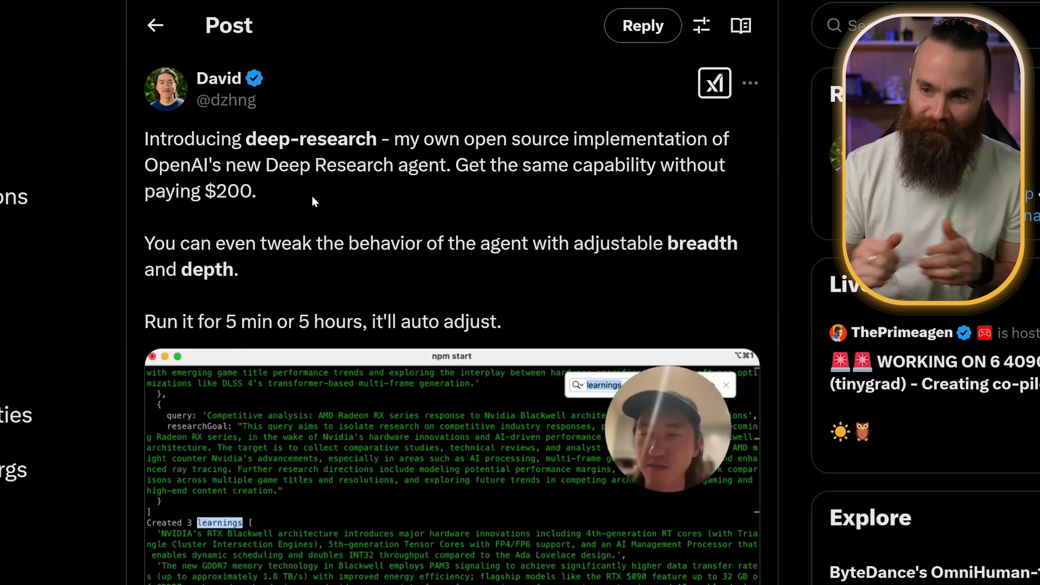
Step: Enlarge the deep-research workflow flowchart in the post, examine it, and close it
click(451, 464)
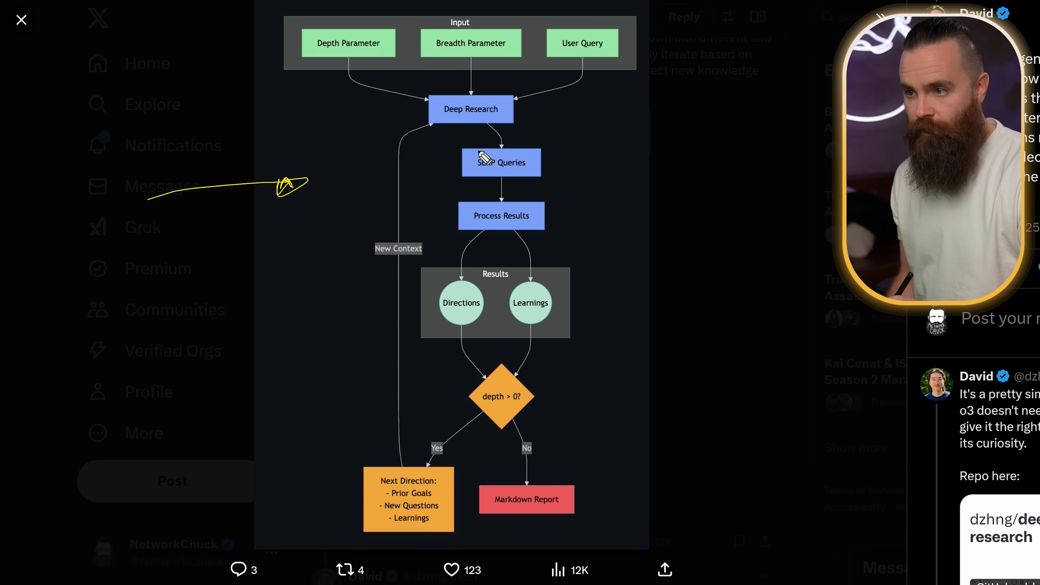
drag(477, 149, 551, 176)
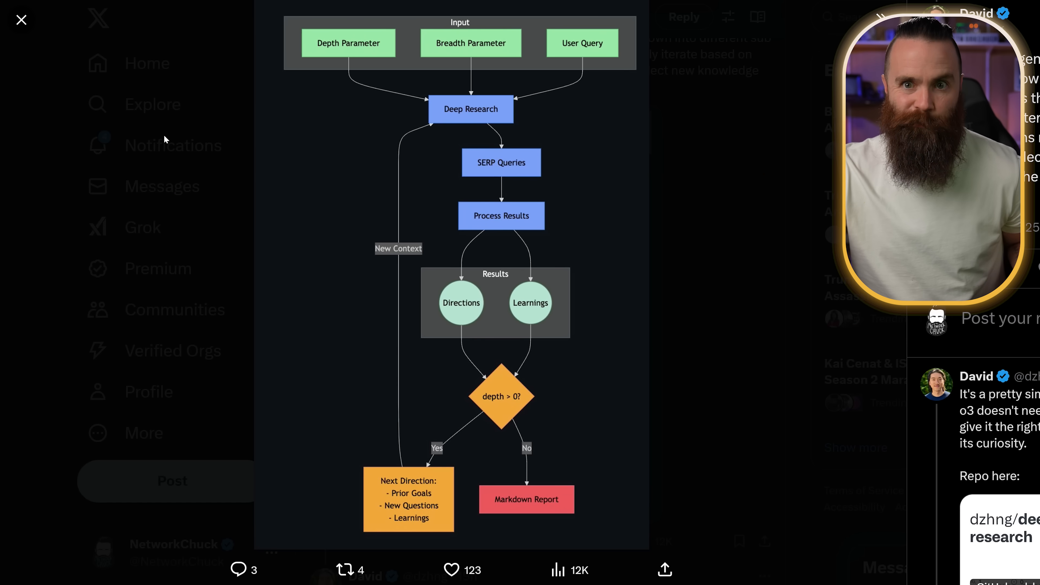
click(20, 20)
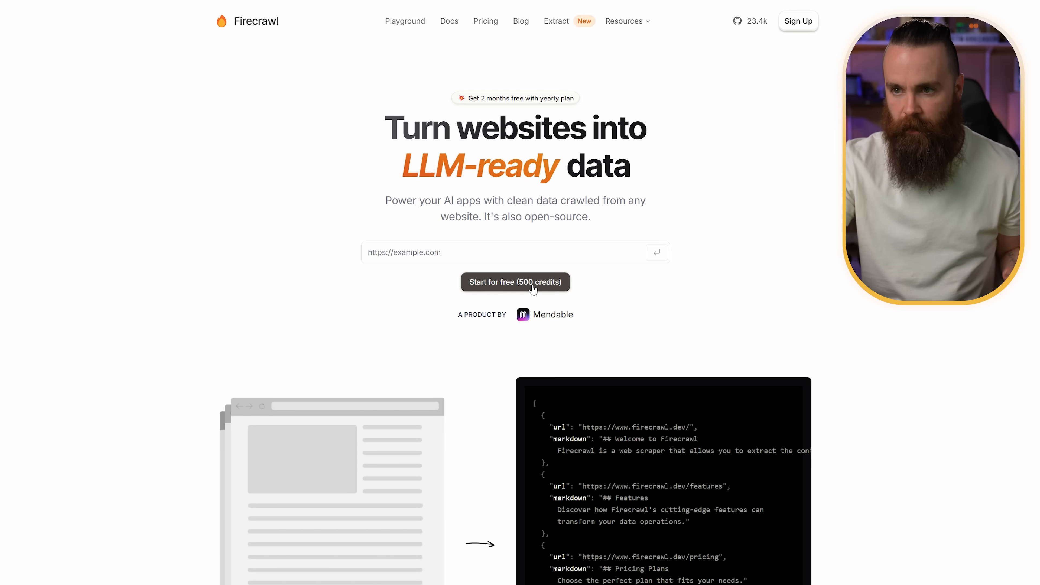
Step: Start the free 500-credit Firecrawl sign-up, landing on the sign-in page
click(515, 281)
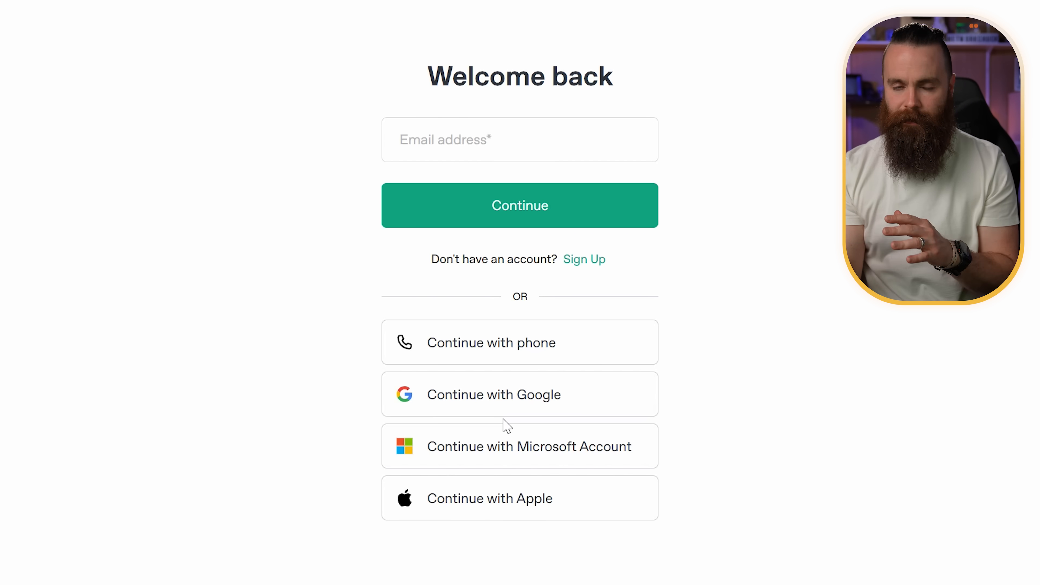
Step: Sign in to the OpenAI platform account to reach the API keys page
click(494, 394)
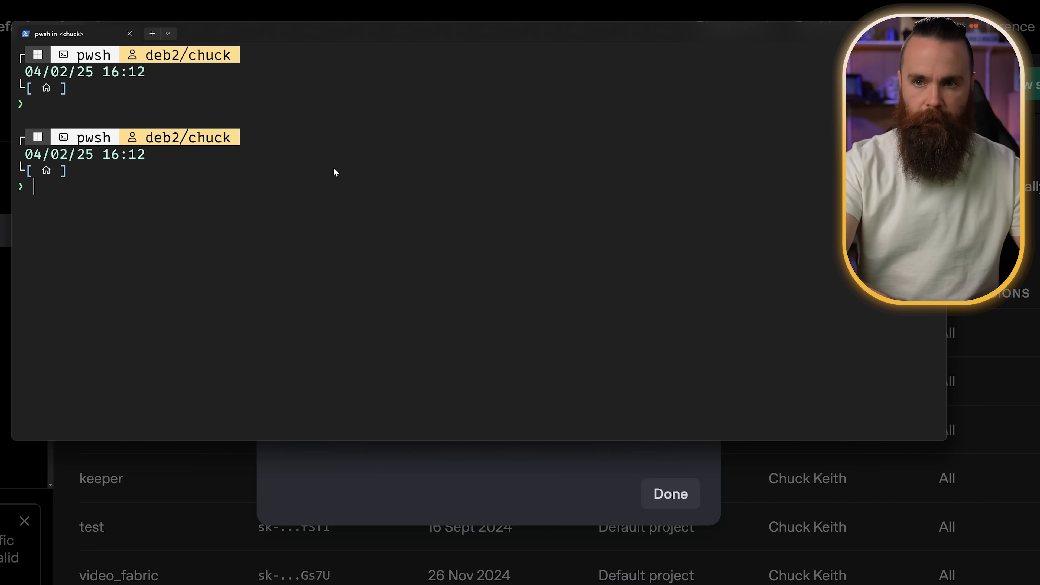
Step: In a new Ubuntu tab, git clone dzhng/deep-research from GitHub and cd into deep-research/
click(167, 34)
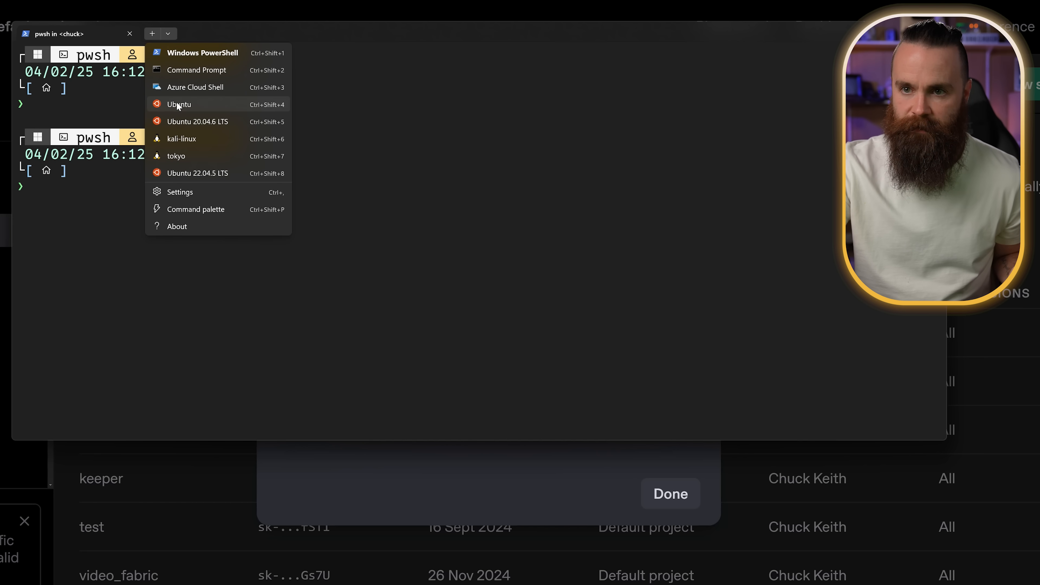
click(177, 104)
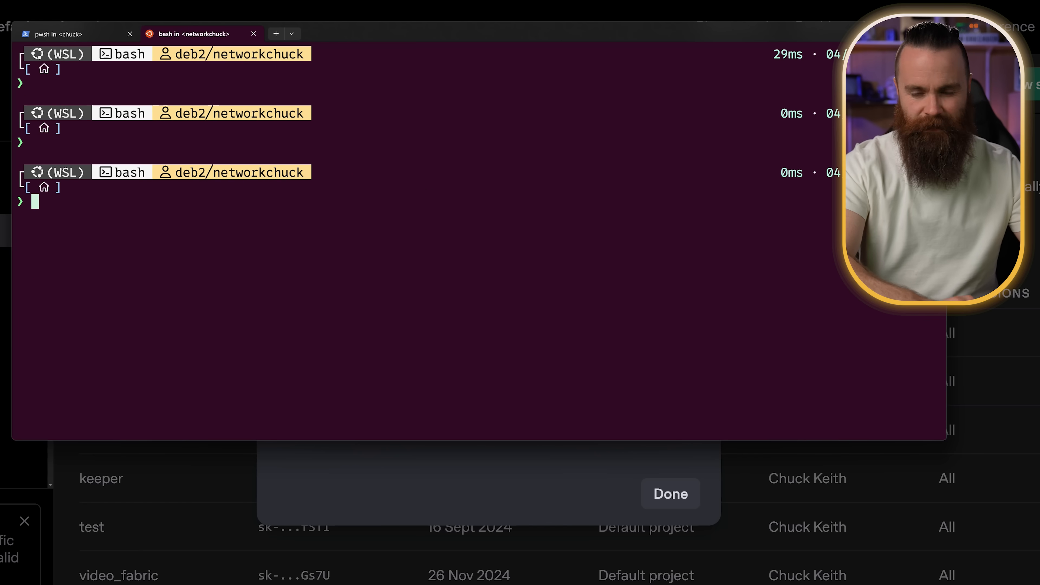
text(git clone https://github.com/dzhng/deep-research.git)
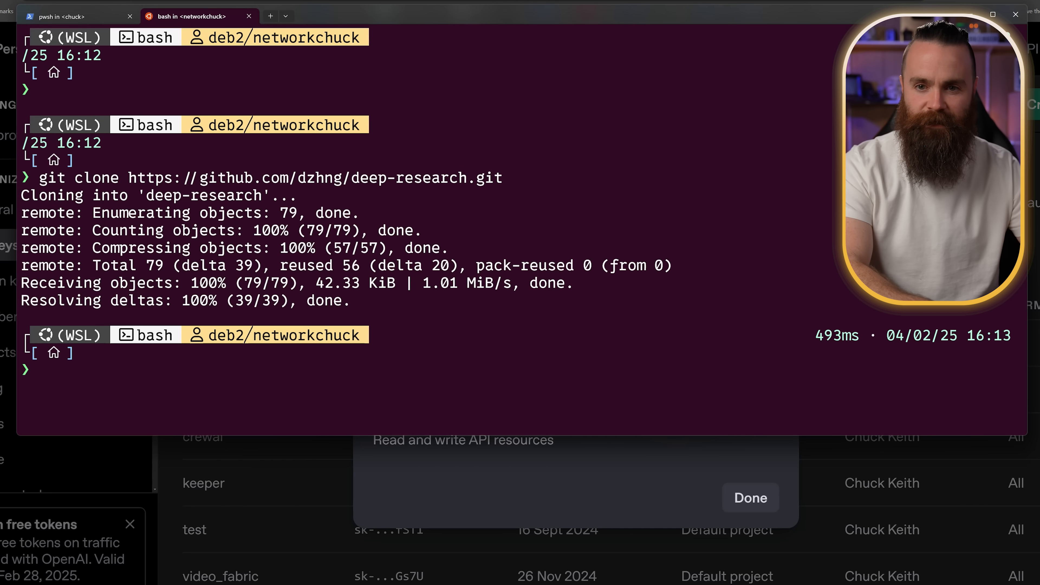
text(cd deep-research/)
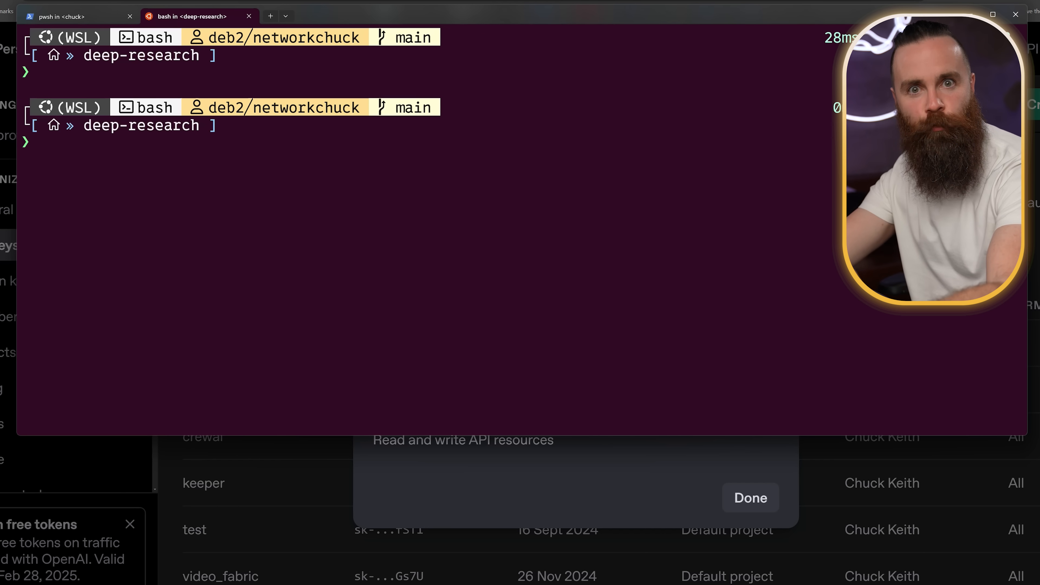
Step: Create and edit a new .env.local file with nano
text(n)
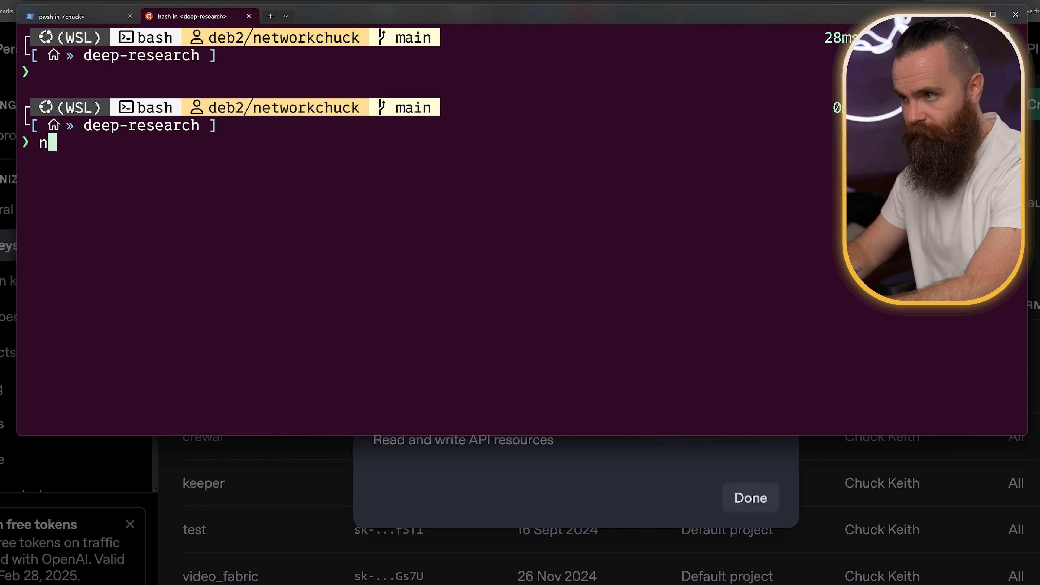
text(ano)
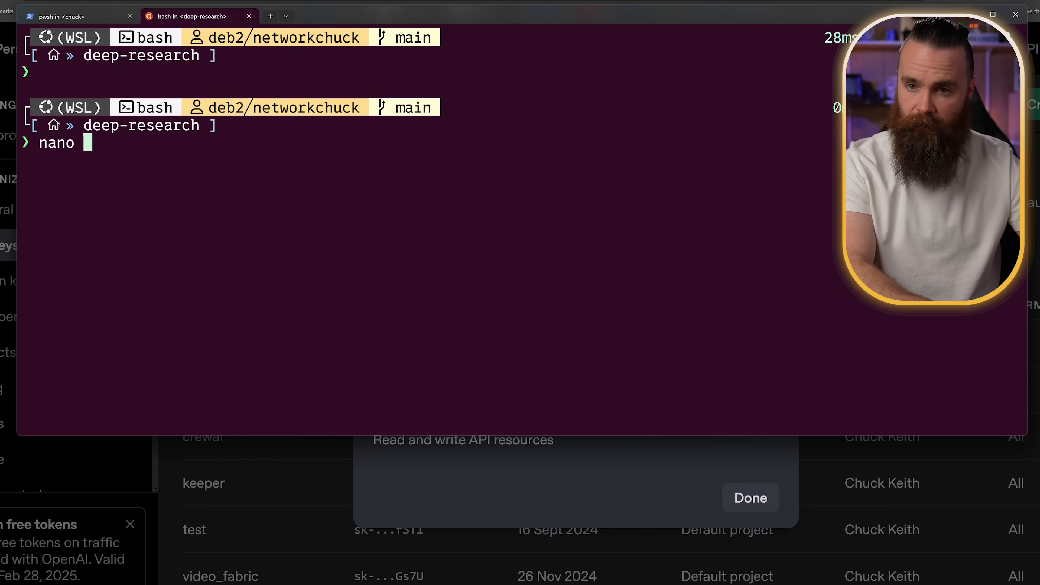
text(.env.local)
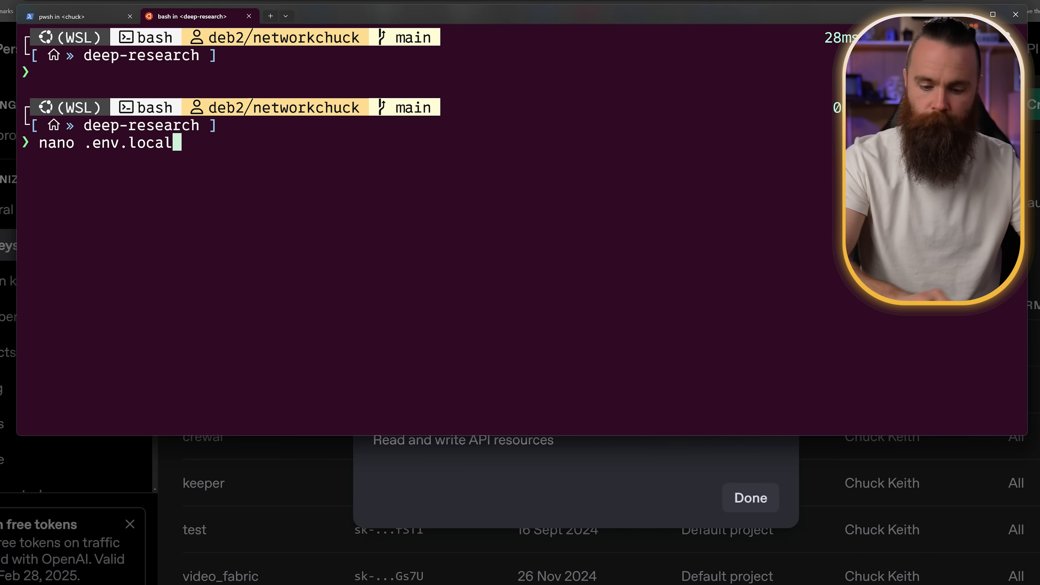
key(Enter)
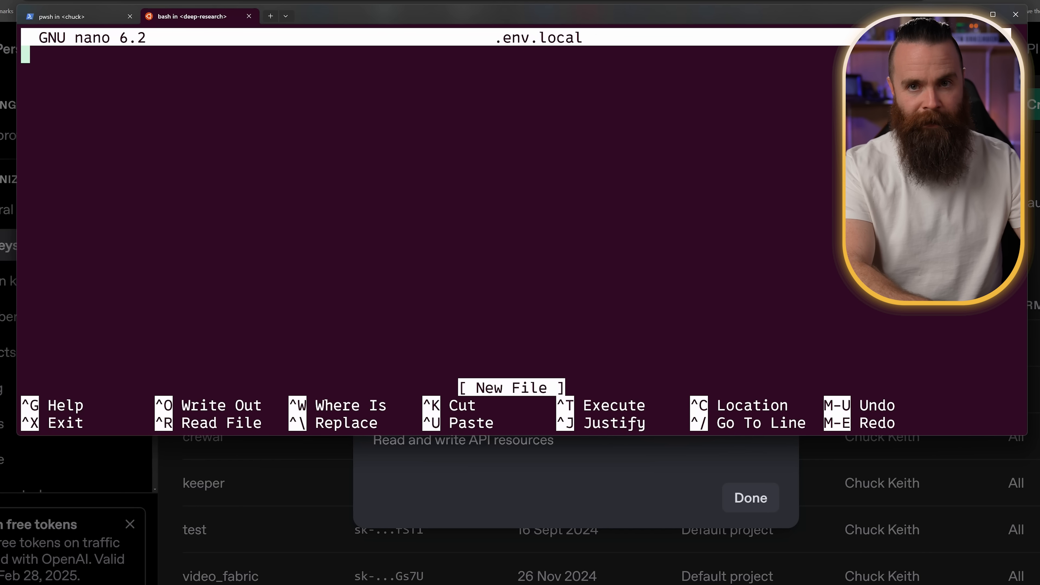
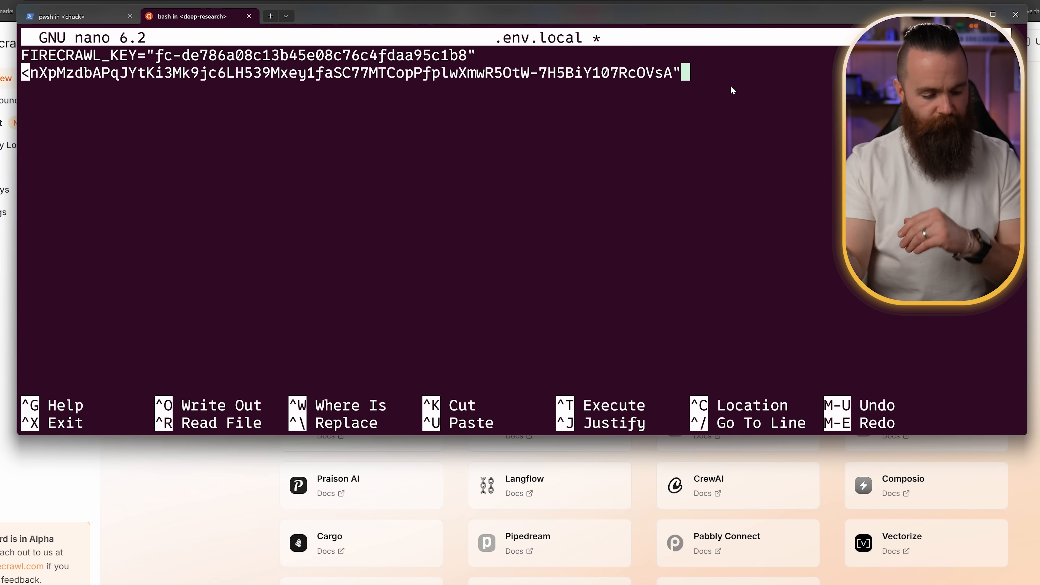
Step: Add FIRECRAWL_KEY and OPENAI key entries to .env.local and write the file out
key(ctrl+o)
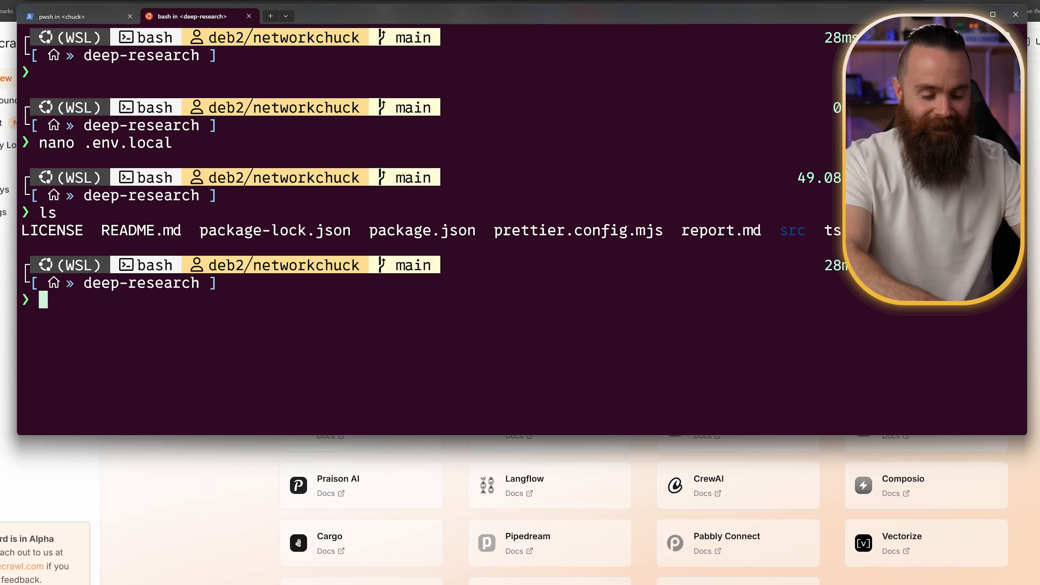
Step: List the project files to confirm .env.local exists, then clear the terminal
text(ls -al)
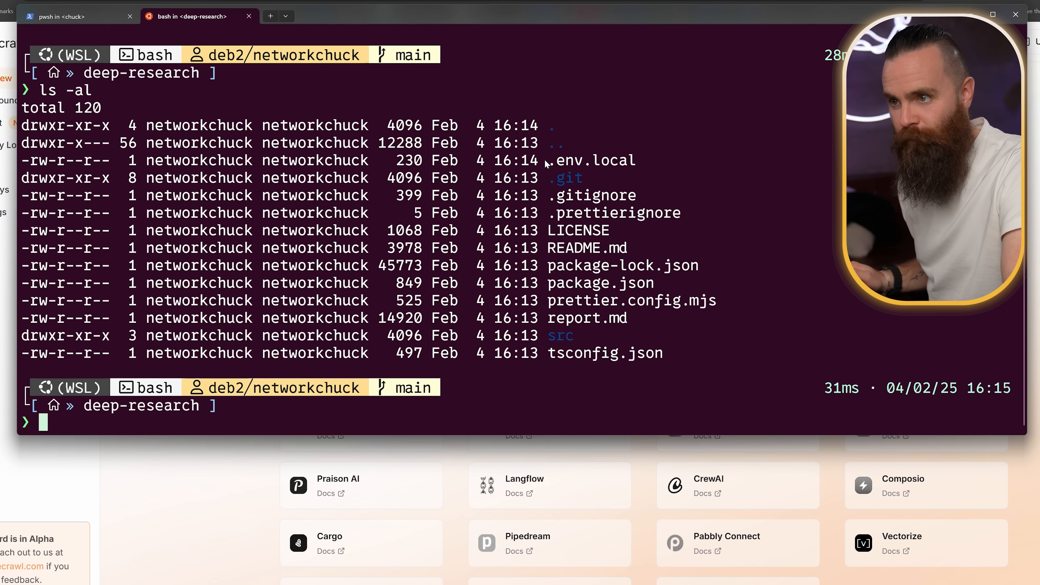
text(cl)
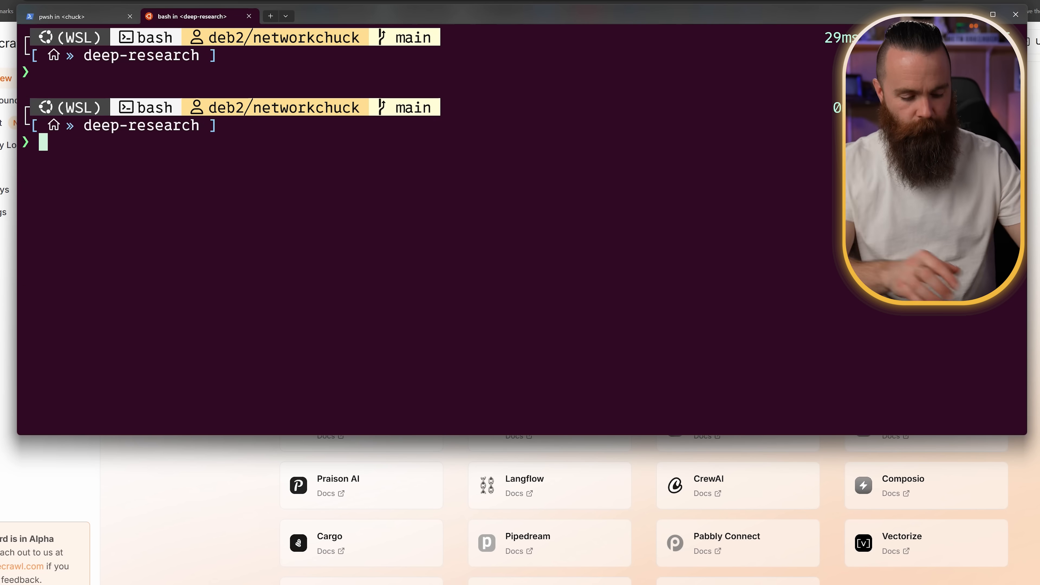
Step: Create a Dockerfile based on node:18-alpine that installs and starts the app, and save it
text(nano Dockerfile)
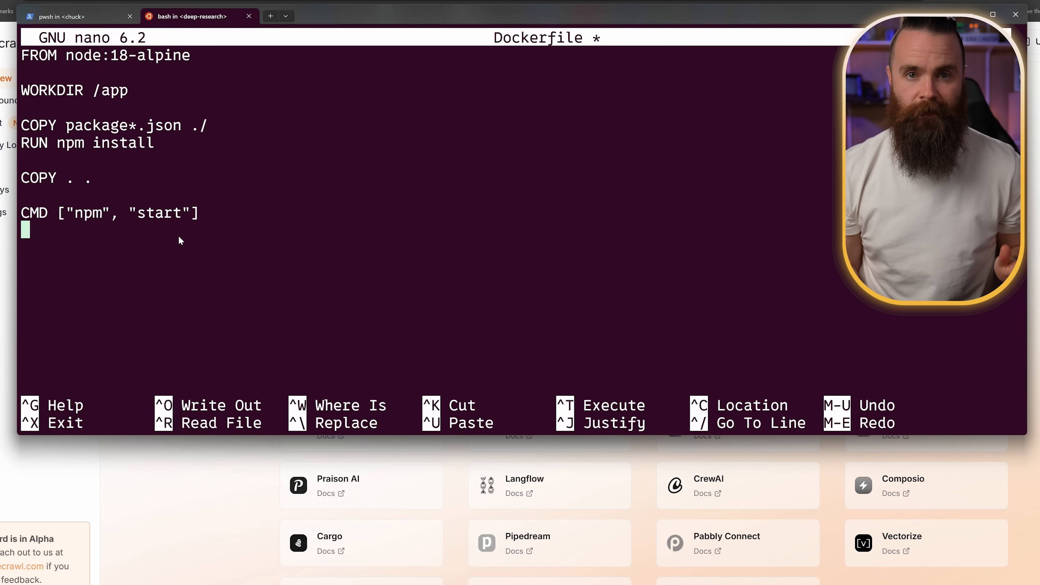
key(ctrl+o)
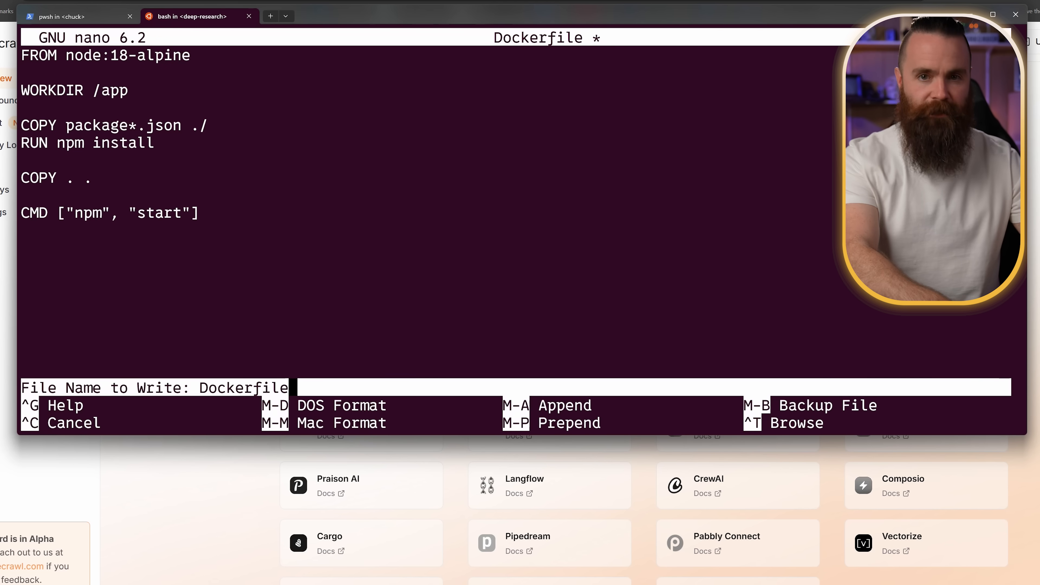
key(Enter)
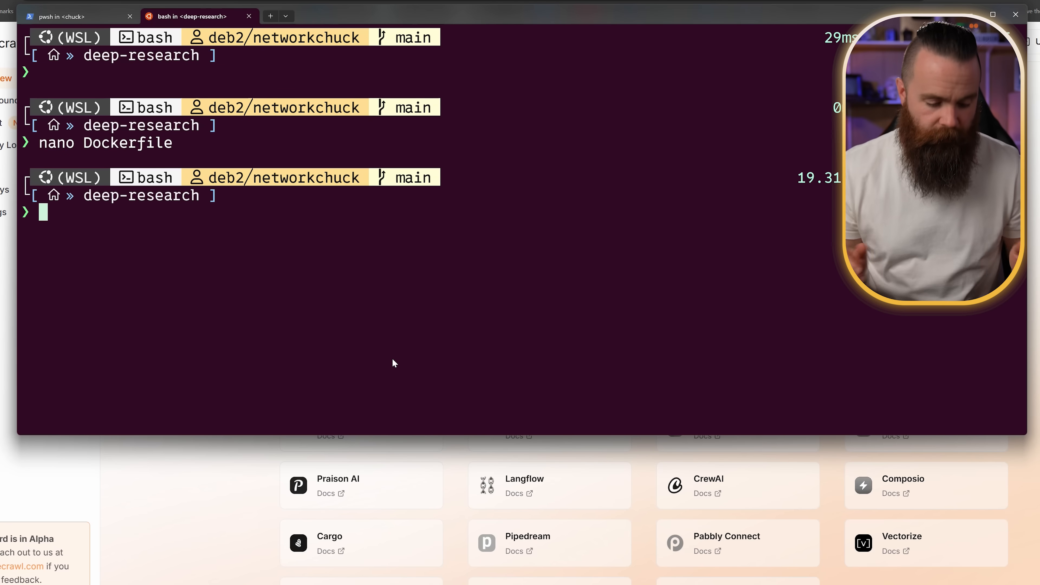
Step: Create docker-compose.yml starting with version: '3.8'
text(nano docker-co)
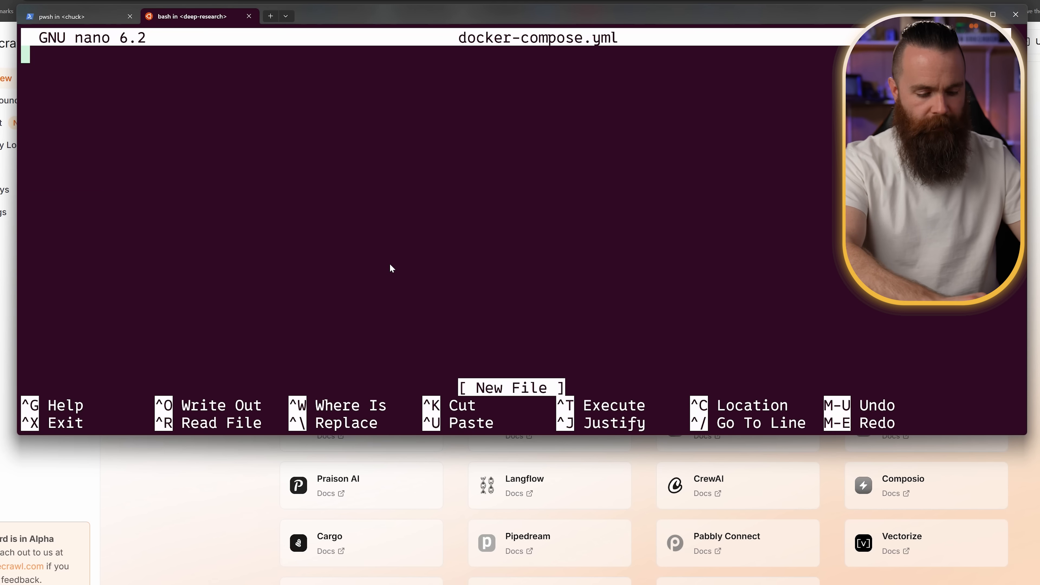
text(version: '3.8')
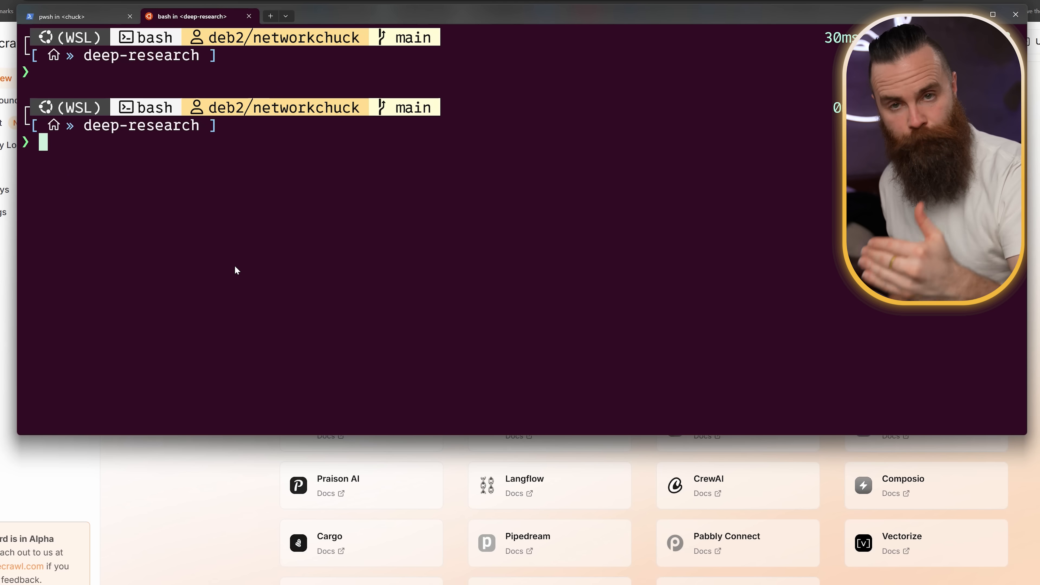
Step: Edit package.json in nano so the start script runs tsx src/run.ts, then save and exit
text(ls)
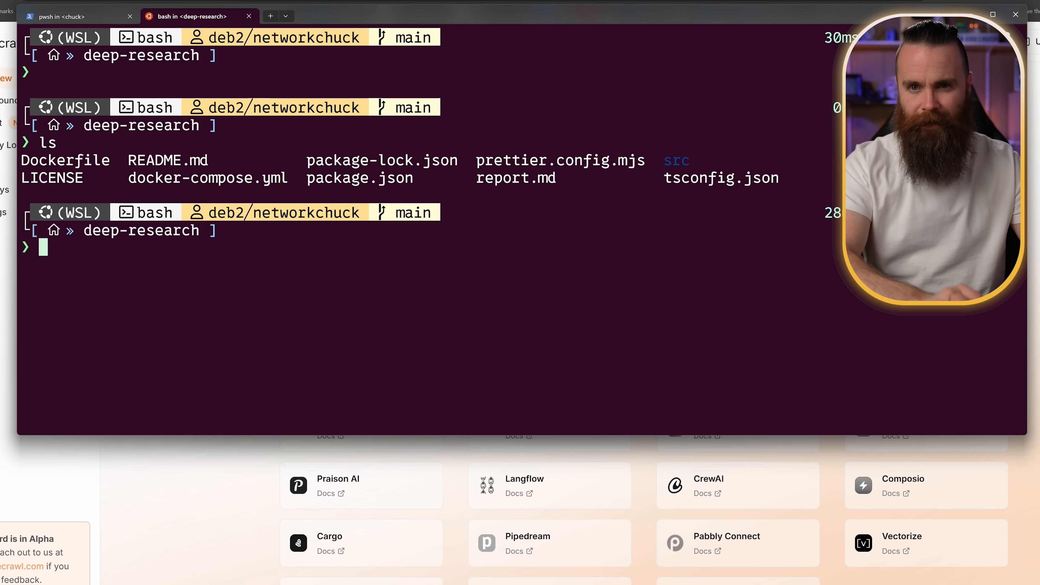
double_click(325, 178)
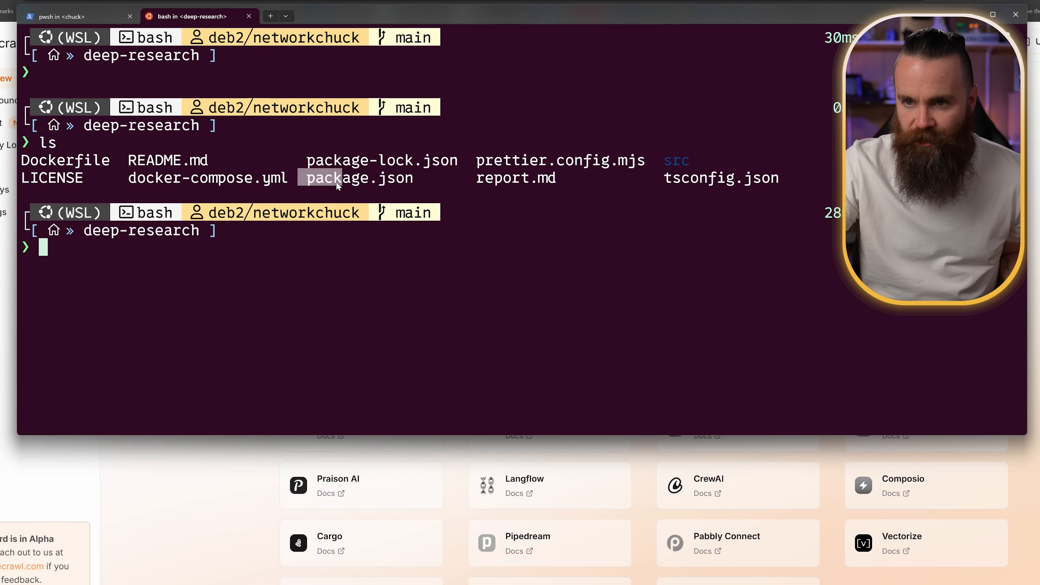
text(nn)
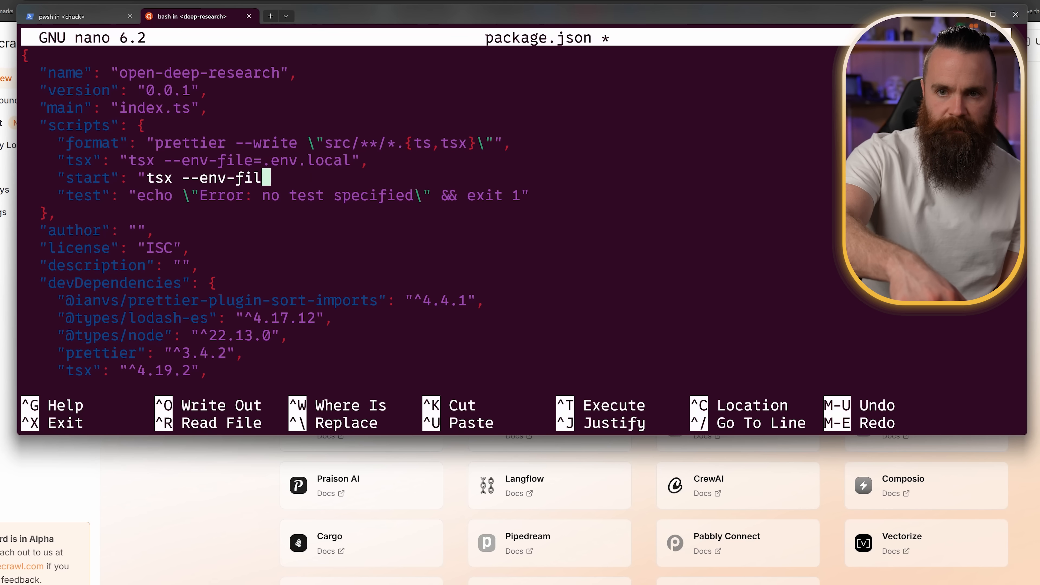
text(src/run.ts")
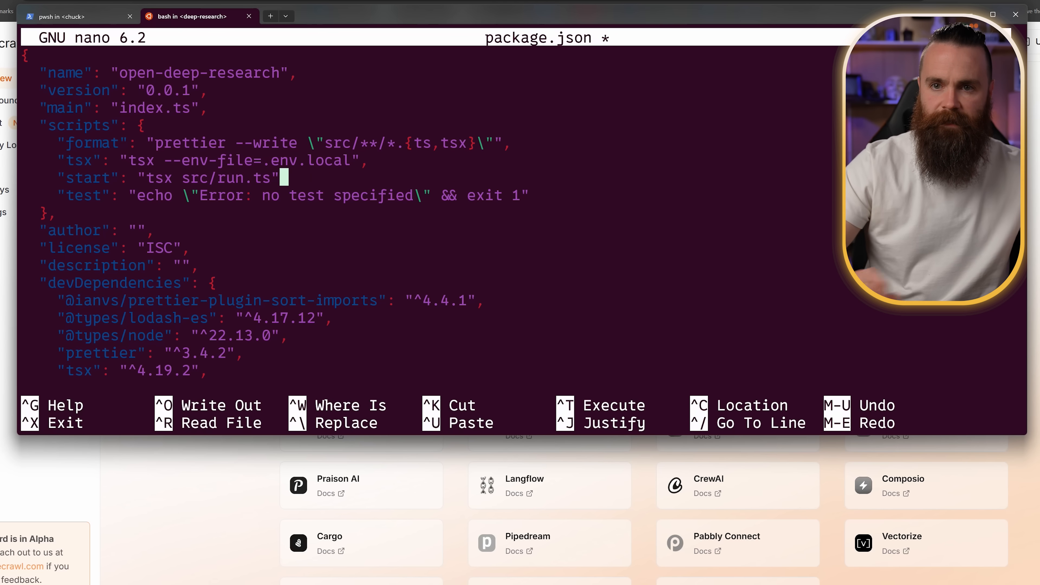
key(ctrl+x)
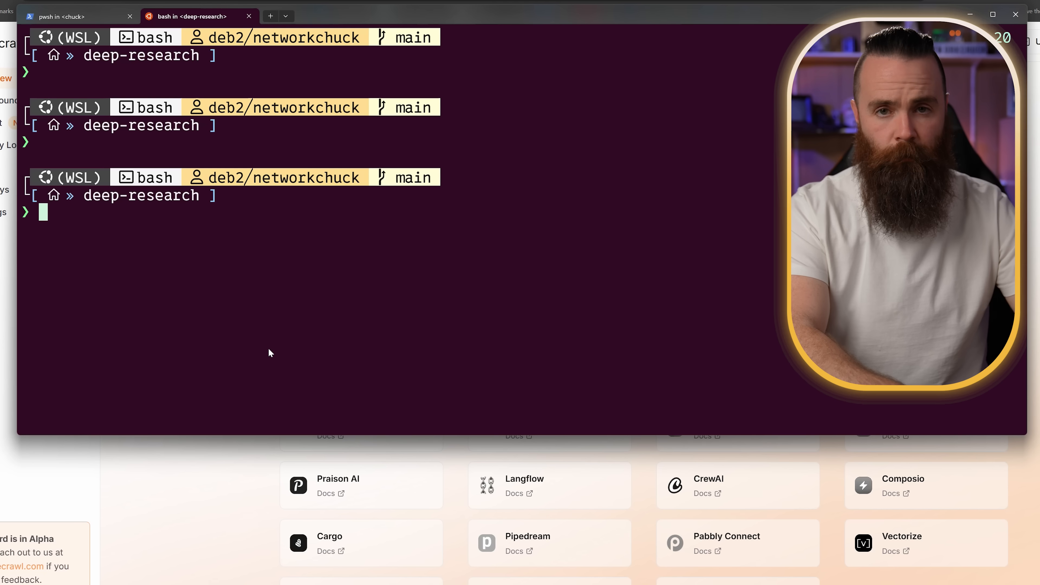
Step: Run 'sudo docker compose run --rm deep-research', which fails on a package.json JSON parse error
text(docker compose)
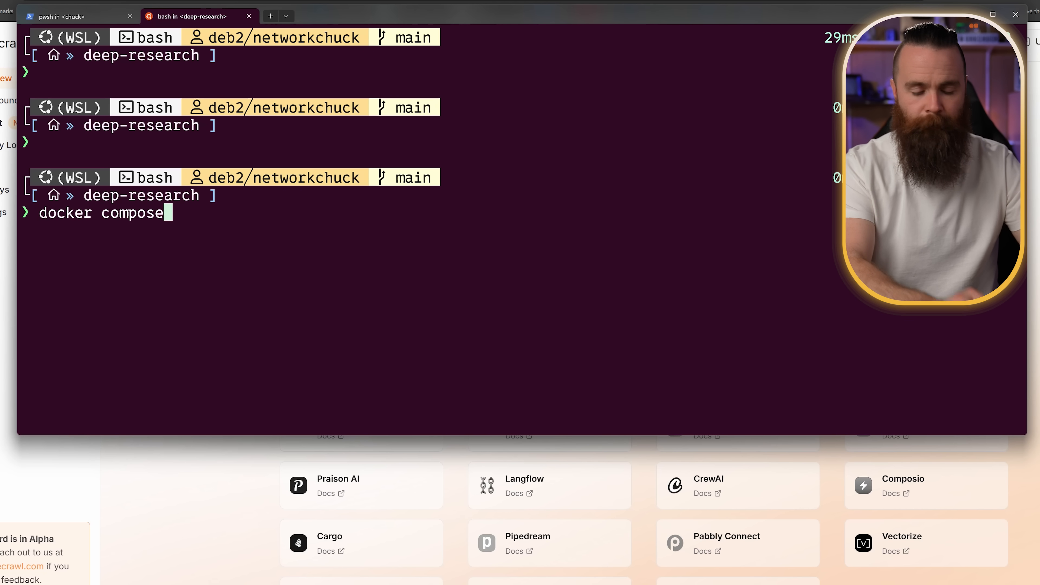
text(sudo)
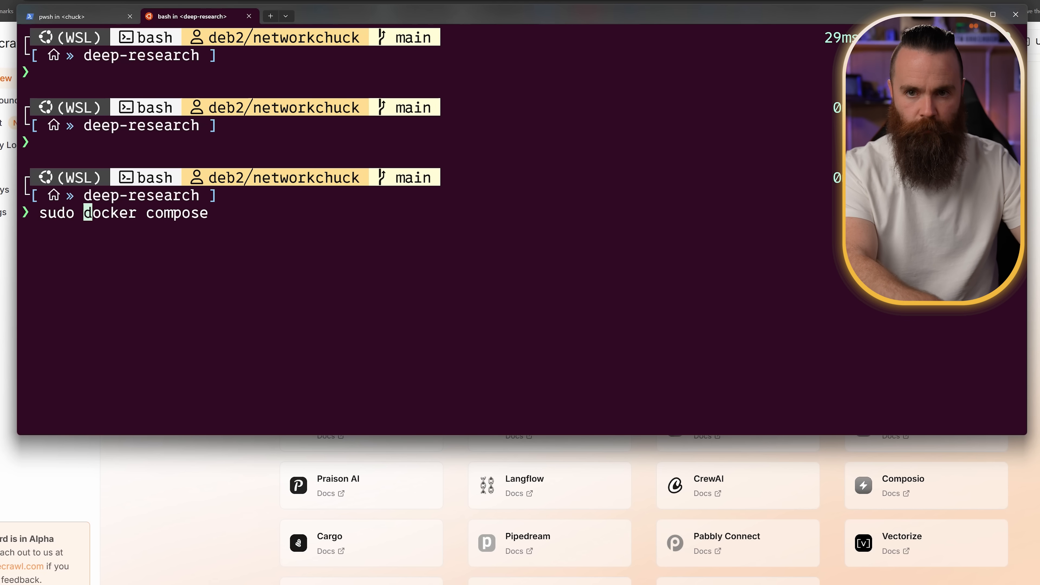
text(" ")
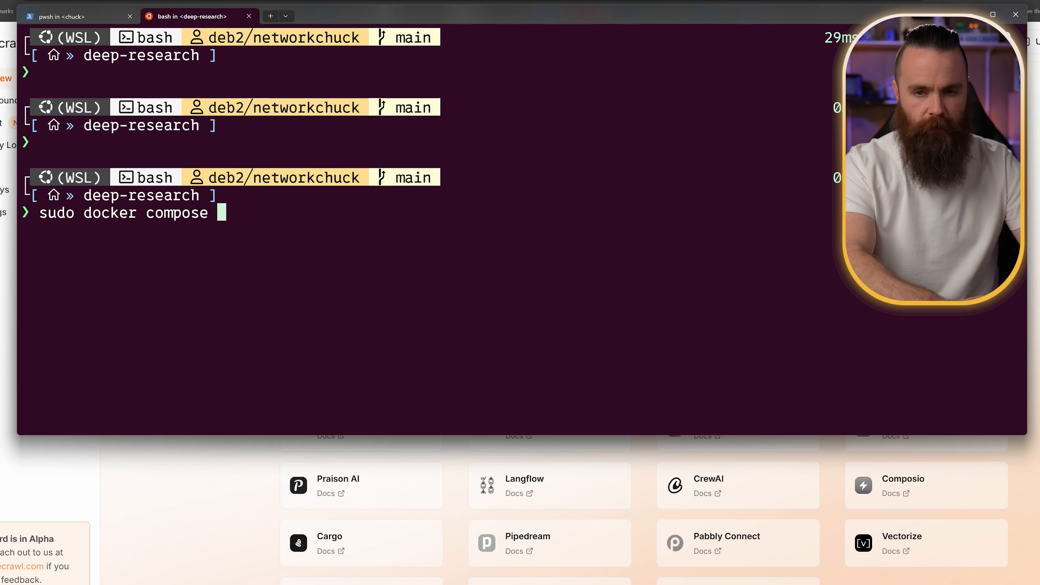
text(run --rm)
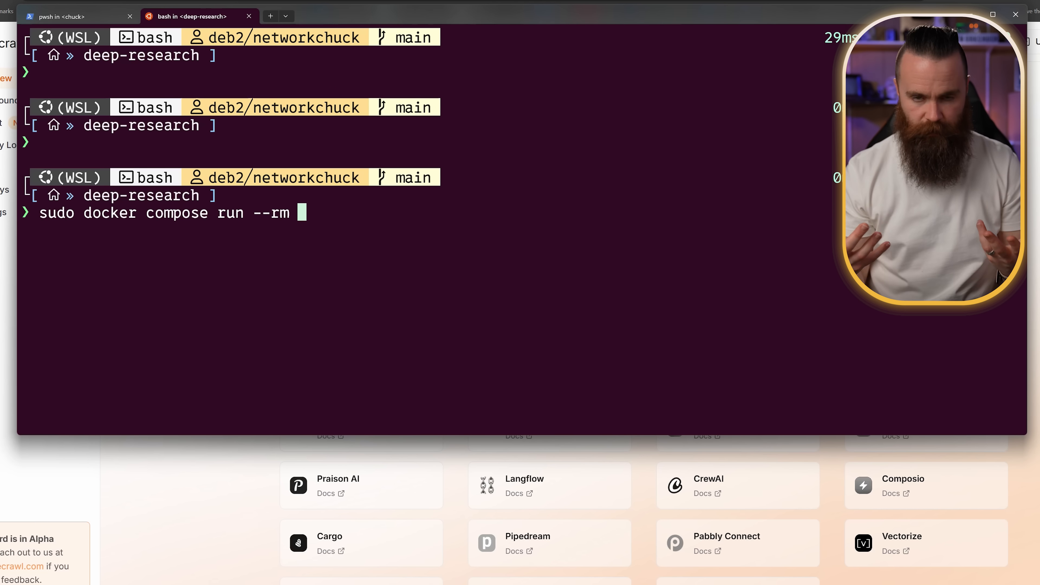
text(deep-resear)
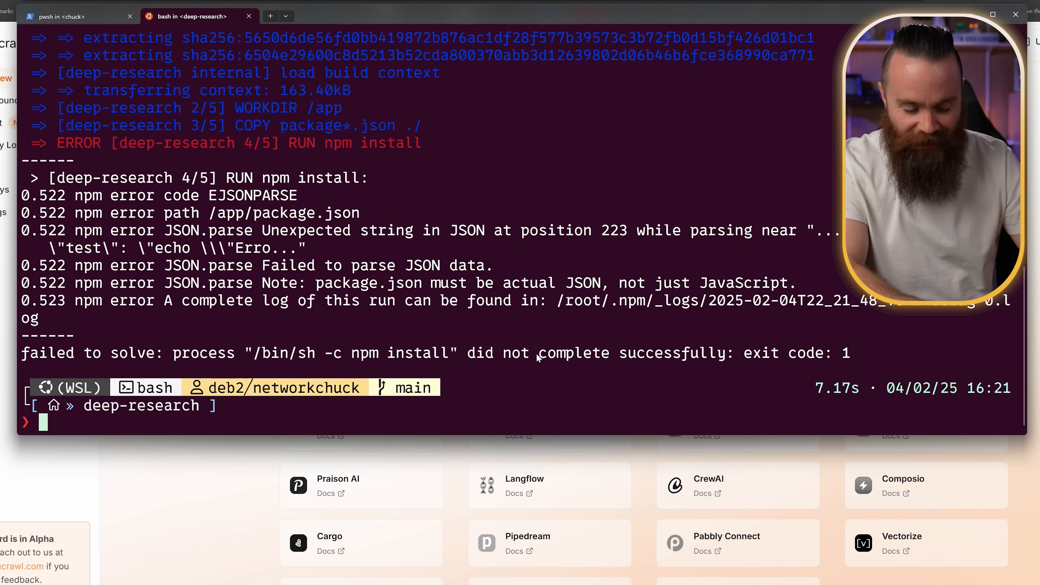
Step: Add the missing comma in package.json via nano, then rerun the deep-research container successfully
text(nano pakc)
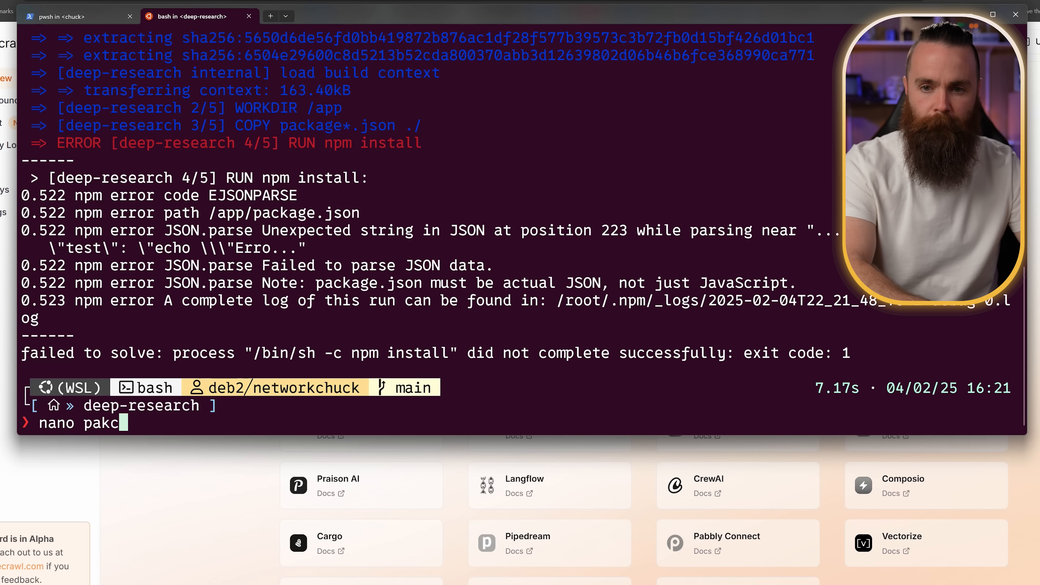
key(enter)
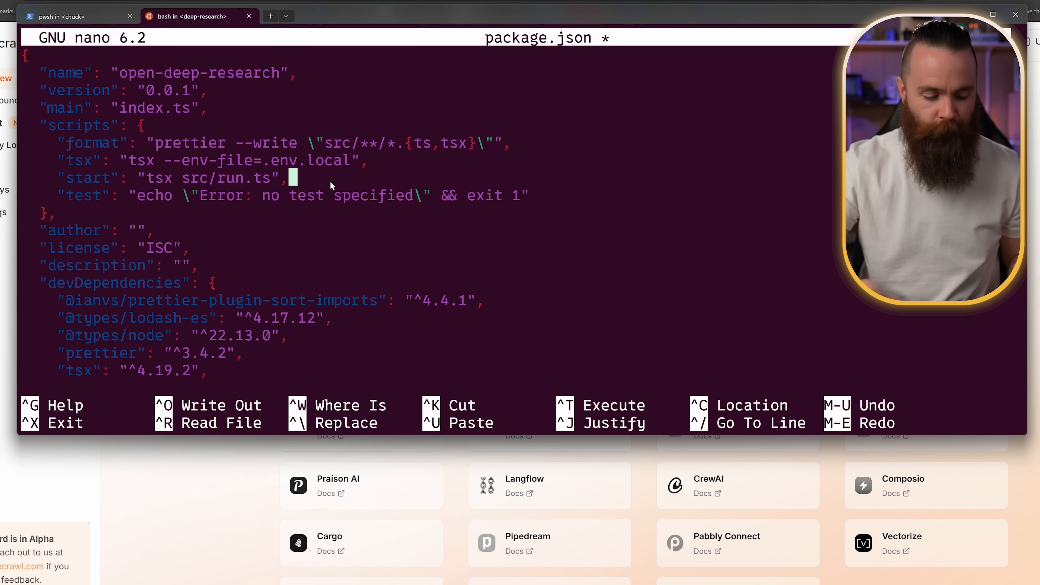
key(ctrl+x)
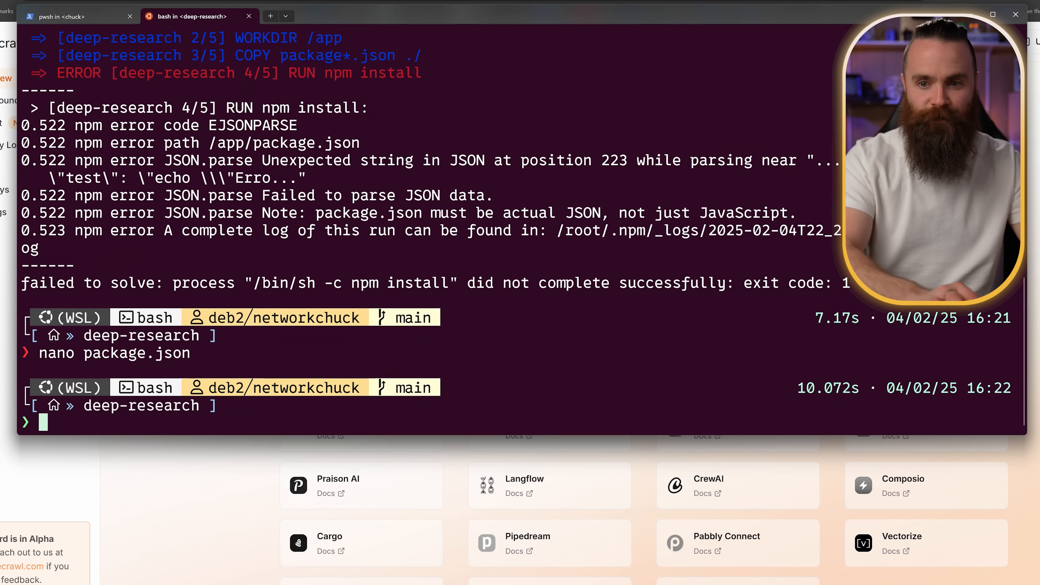
text(sudo docker compose run --rm deep-research)
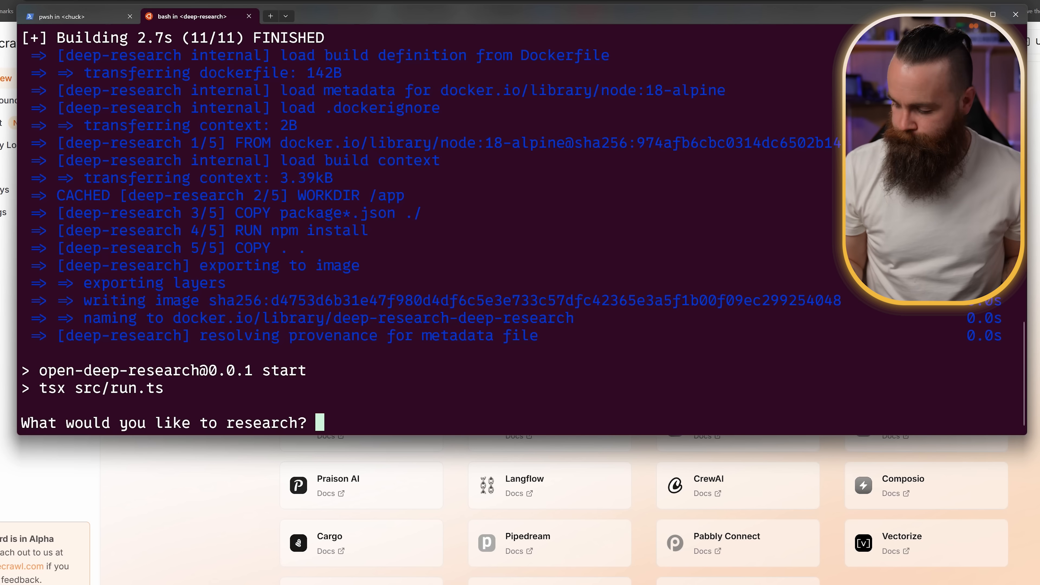
Step: Ask which animal is better, cats or dogs, with depth 2 and a data-driven, scientific follow-up answer
text(I would like to know what is better, or what a)
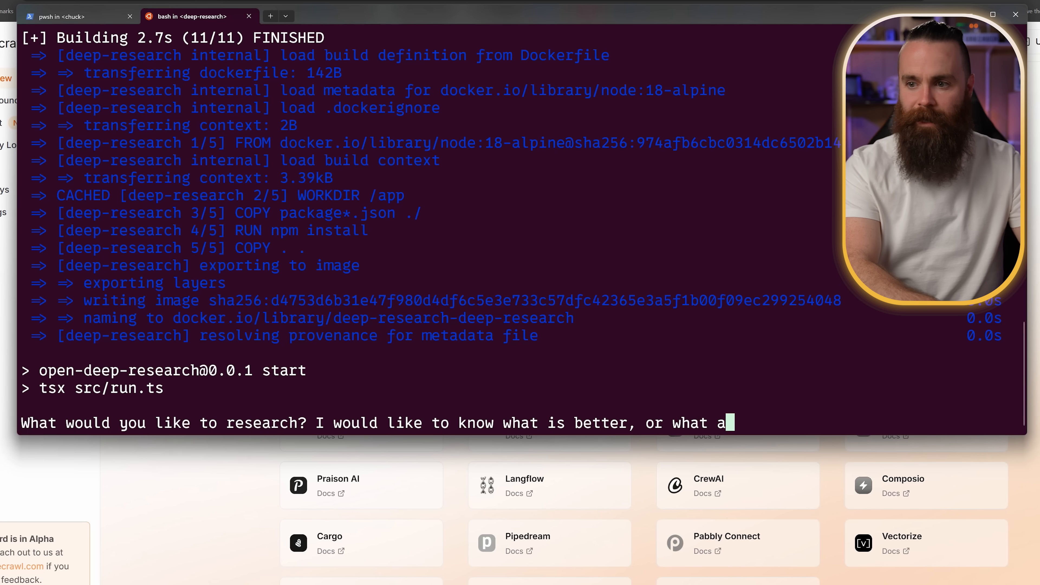
text(nimal is better, cats or doc)
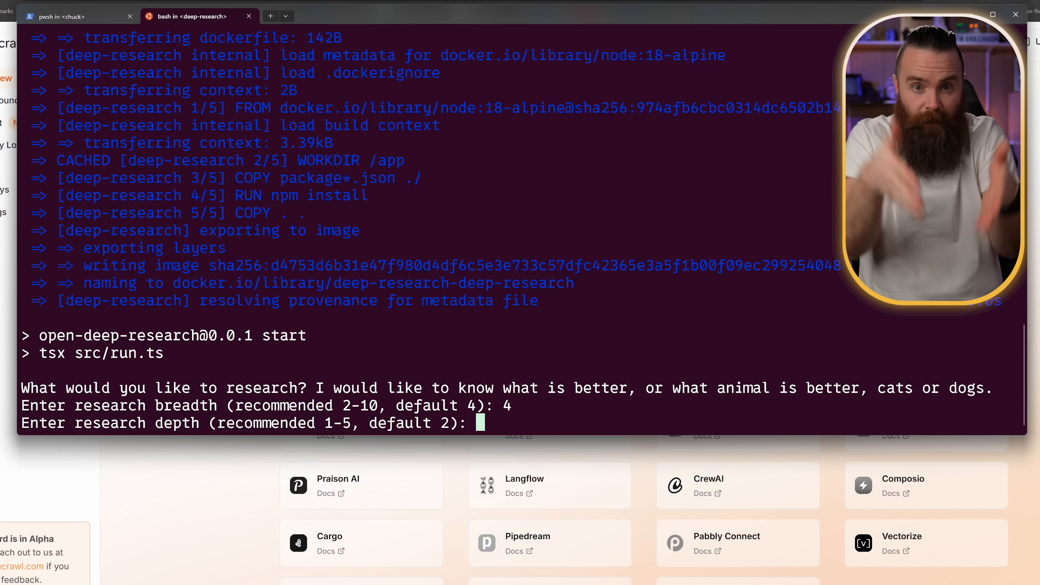
text(2)
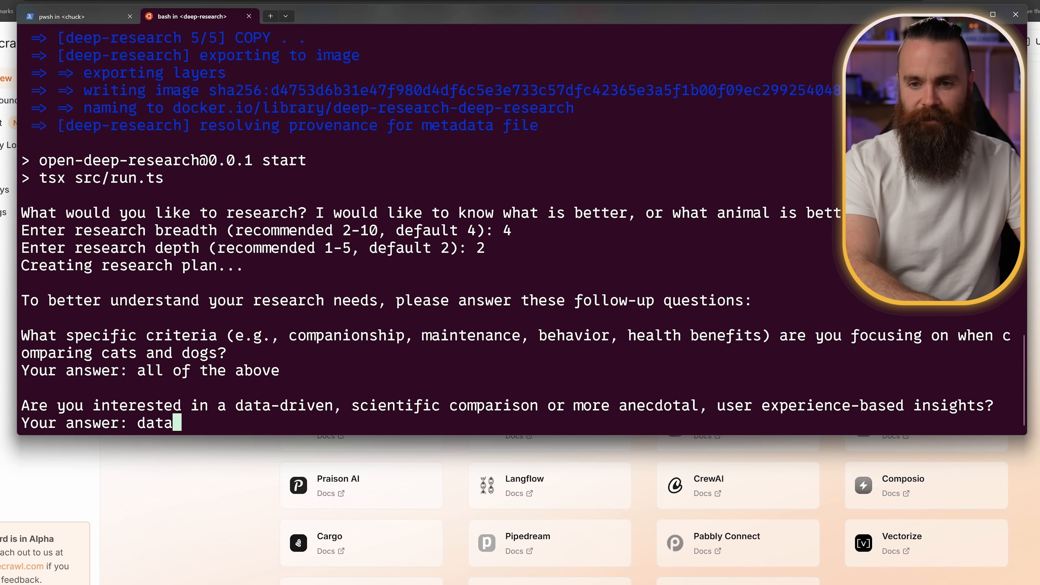
text(-driven, sciet)
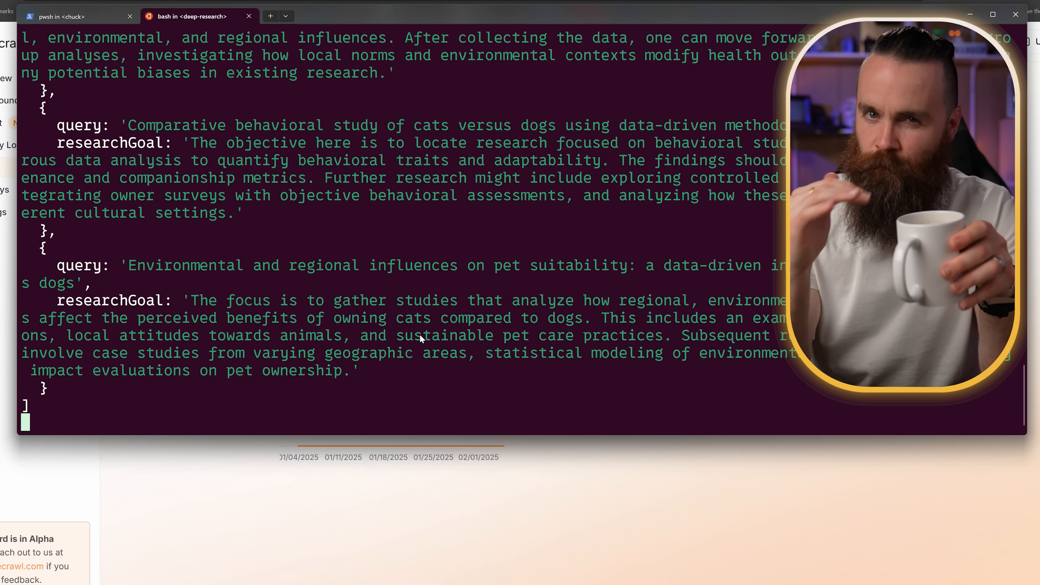
Step: Follow the research output as it visits 14 sources and saves report.md
scroll(down, 3)
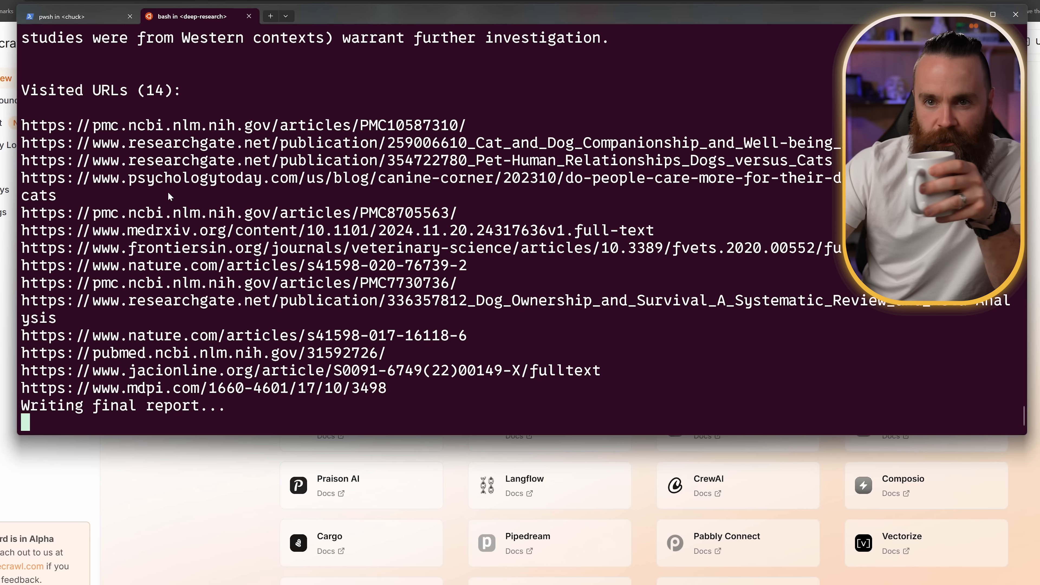
mouse_move(400, 410)
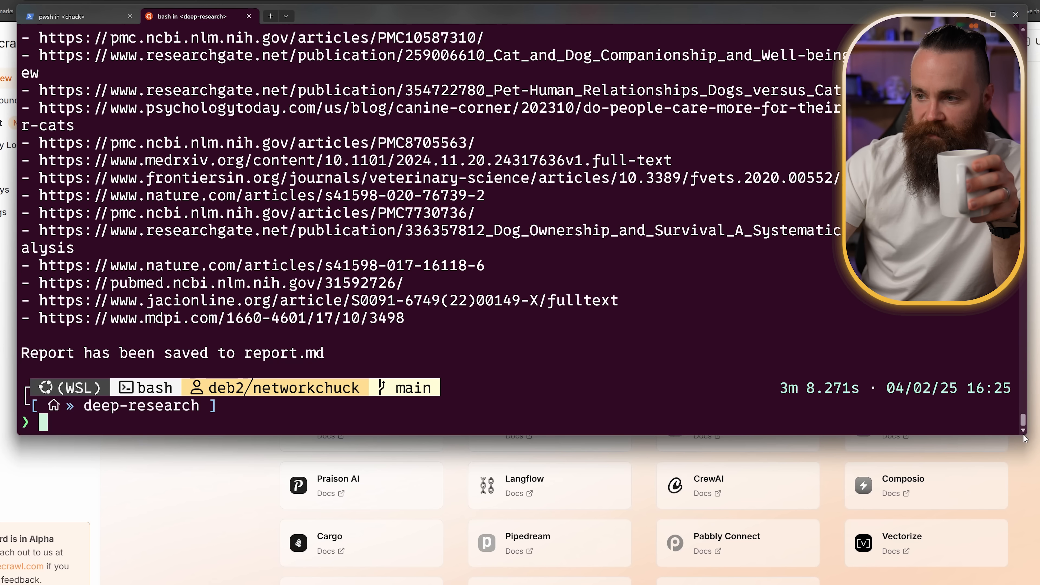
Step: Scroll through the report's Limitations, Conclusions and Sources sections
scroll(up, 3)
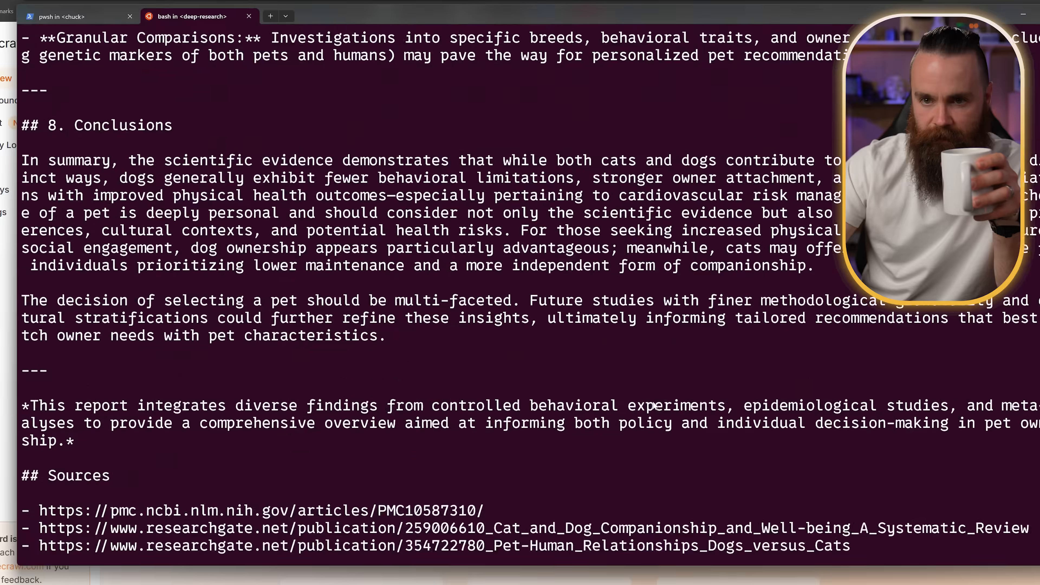
scroll(up, 3)
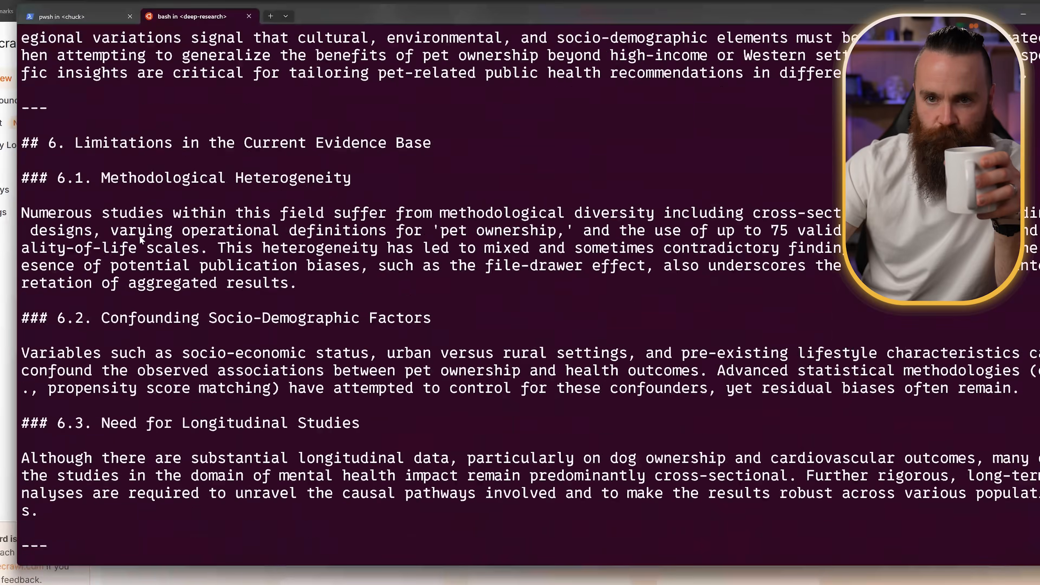
scroll(down, 3)
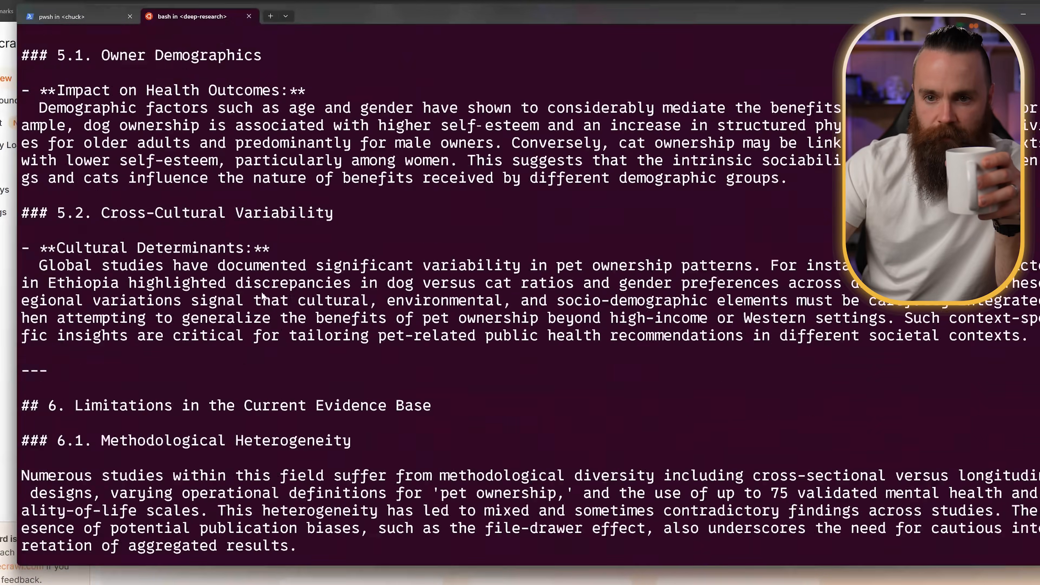
scroll(down, 3)
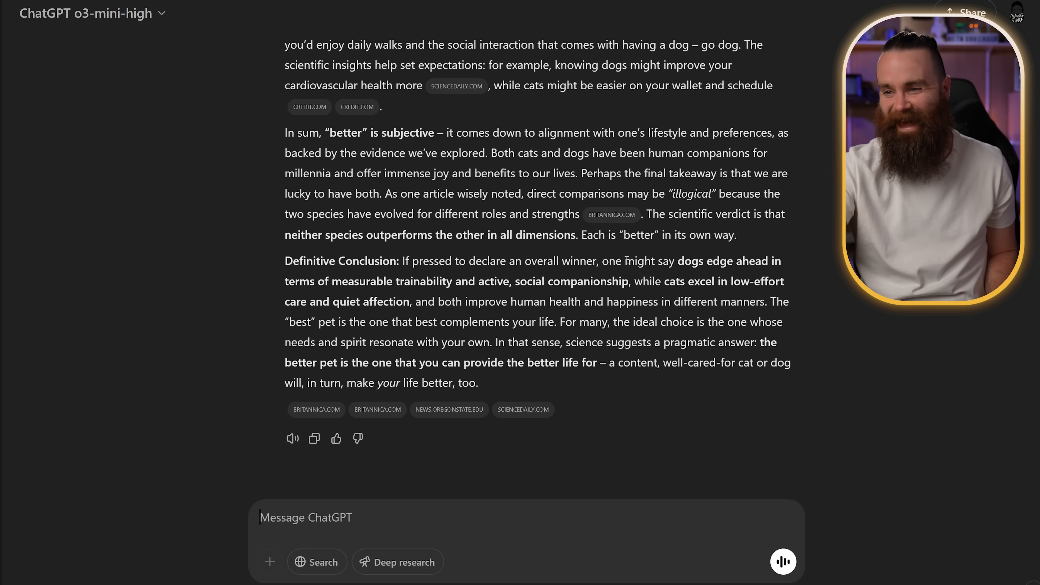
Step: Highlight ChatGPT's conclusion that dogs lead in trainability and cats in low-effort care
drag(624, 260, 762, 301)
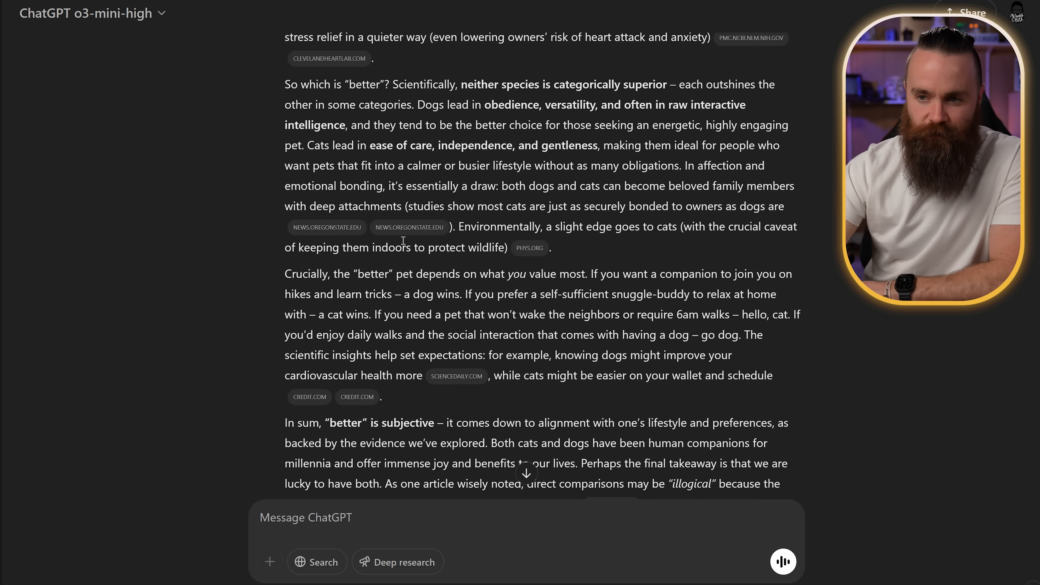
scroll(down, 3)
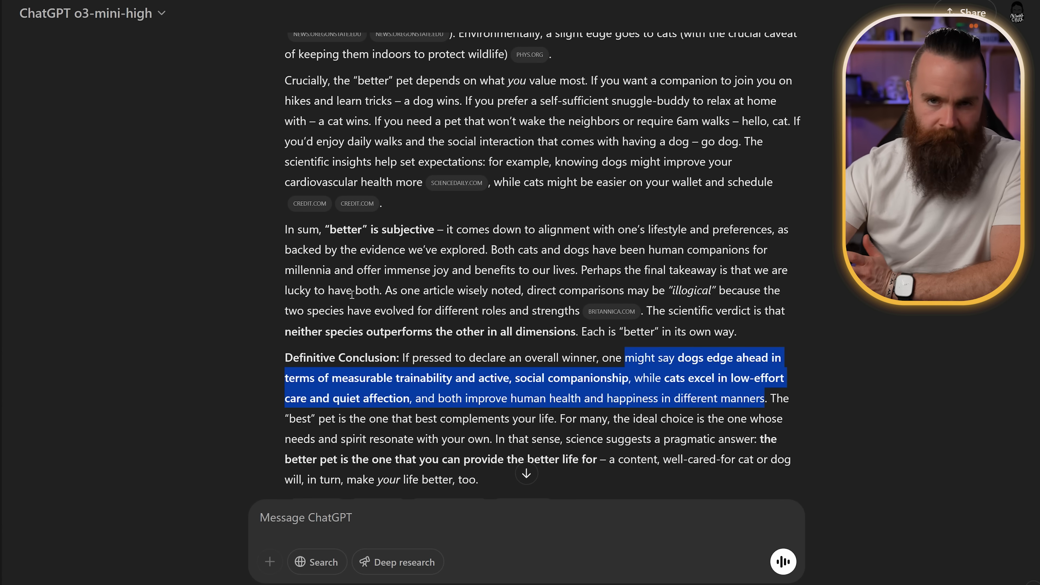
mouse_move(476, 196)
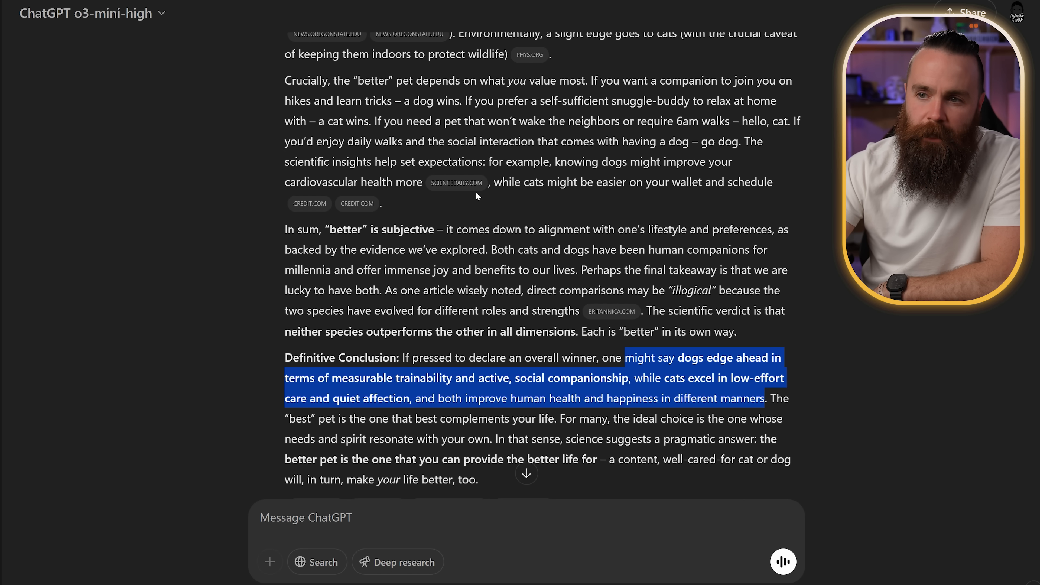
scroll(up, 3)
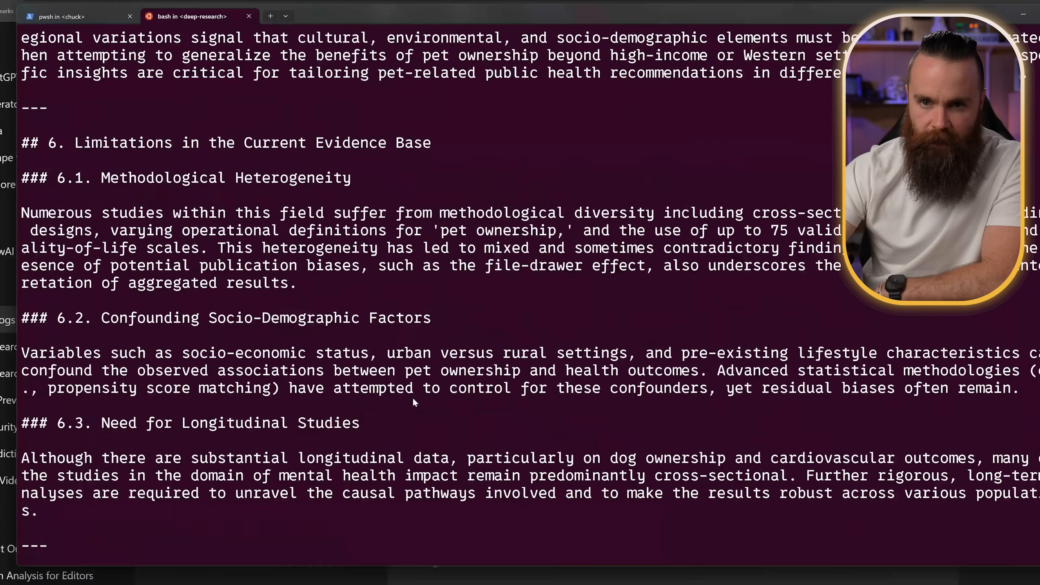
Step: Scroll past the report's contextual considerations and future research directions
scroll(down, 3)
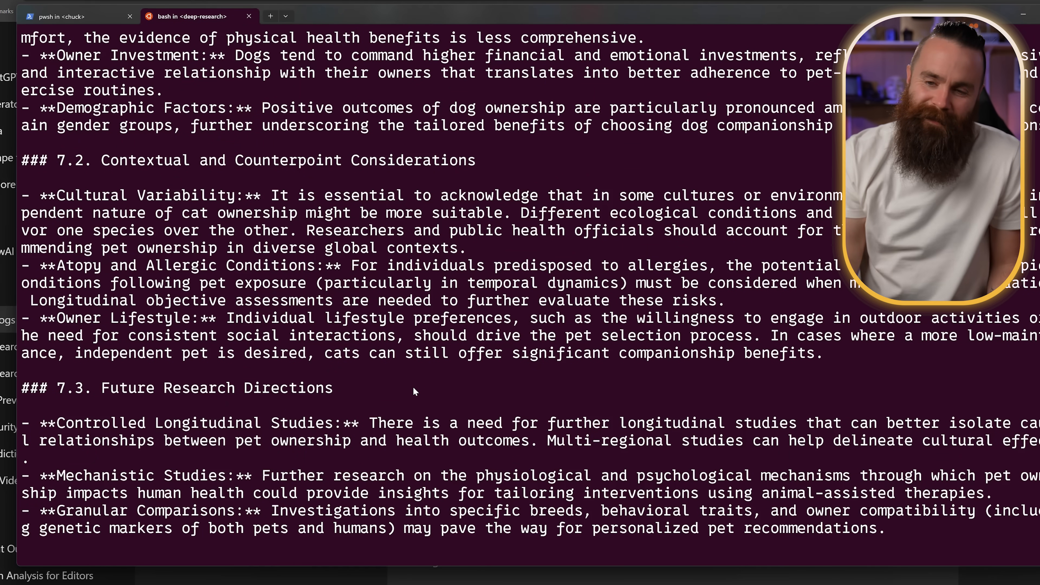
mouse_move(367, 372)
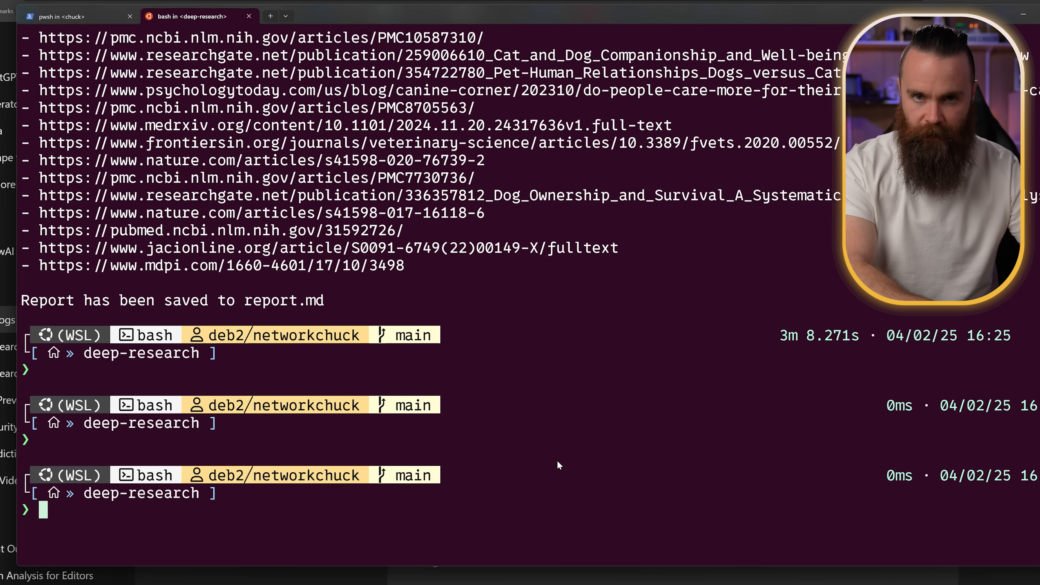
Step: Start a new run asking which OS is better for IT professionals (Mac, Linux), breadth 4
text(sudo docker compose run --rm deep-research)
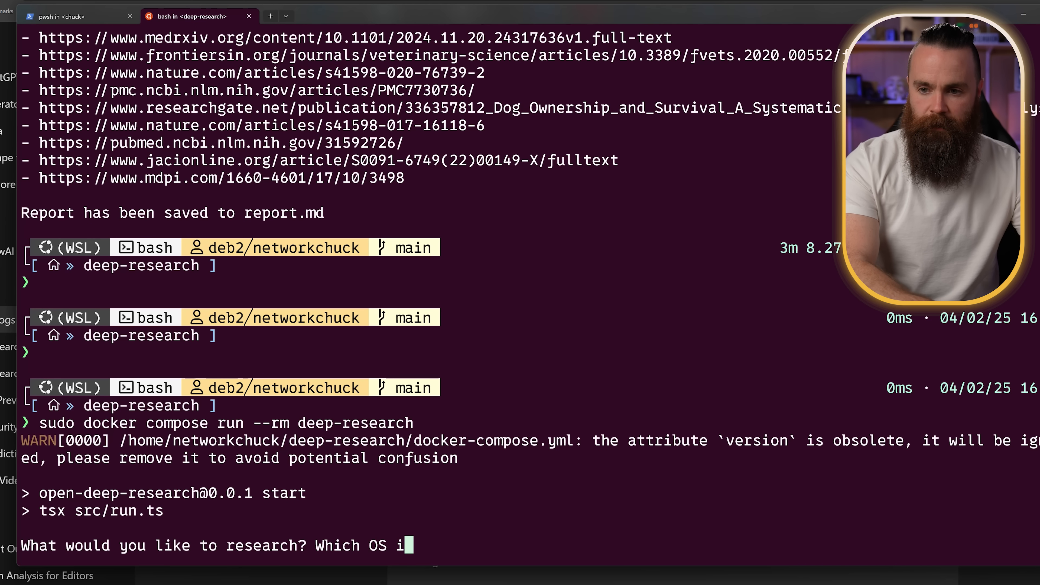
text(s better for IT p)
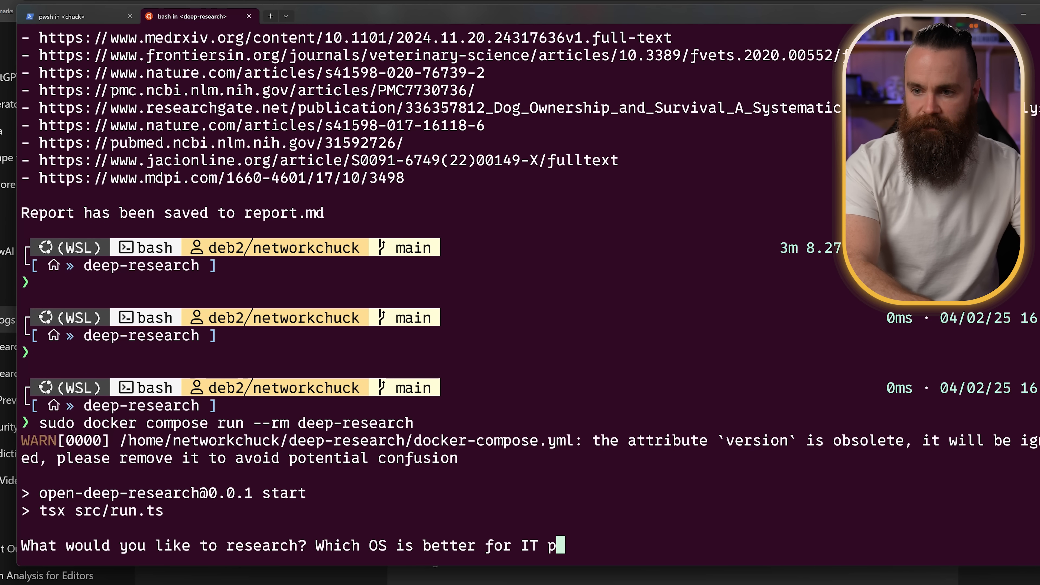
text(rofessionals, mac linux or windows?)
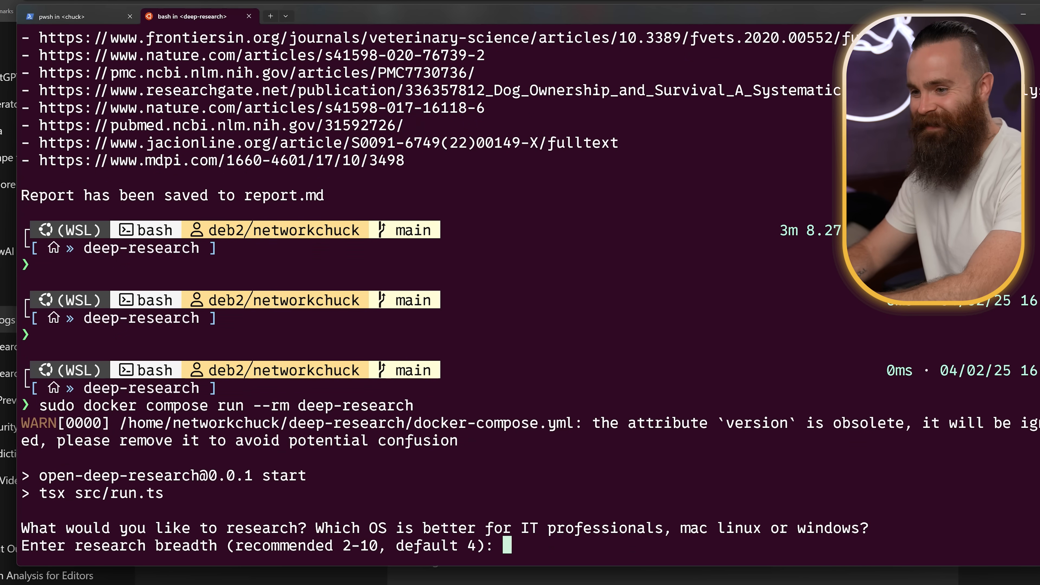
text(4)
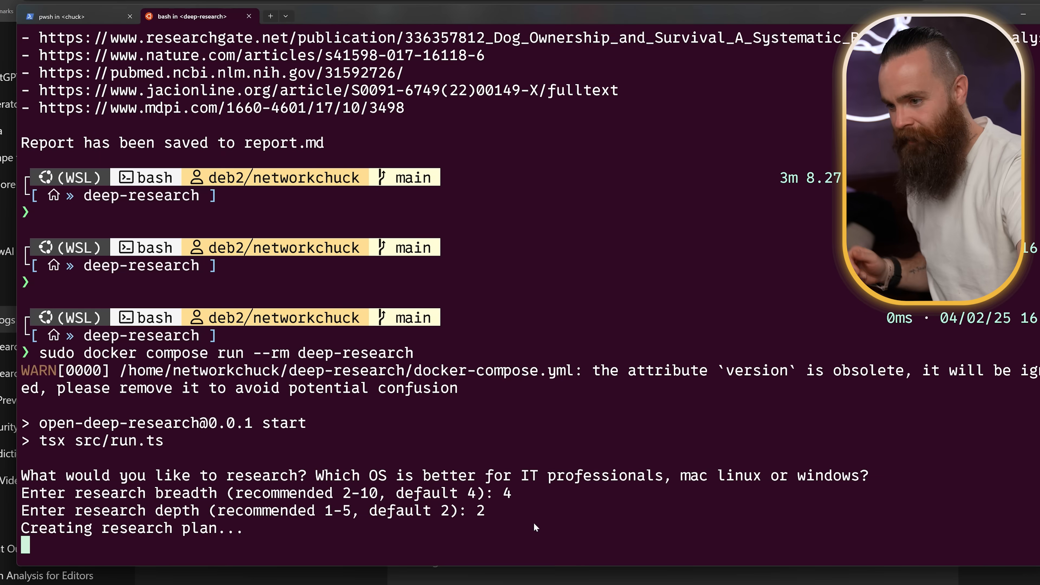
Step: Answer the follow-ups with 'system admin' and 'everything', and submit the cybersecurity clarification to ChatGPT
text(system administration and network engineering and cybersecurity)
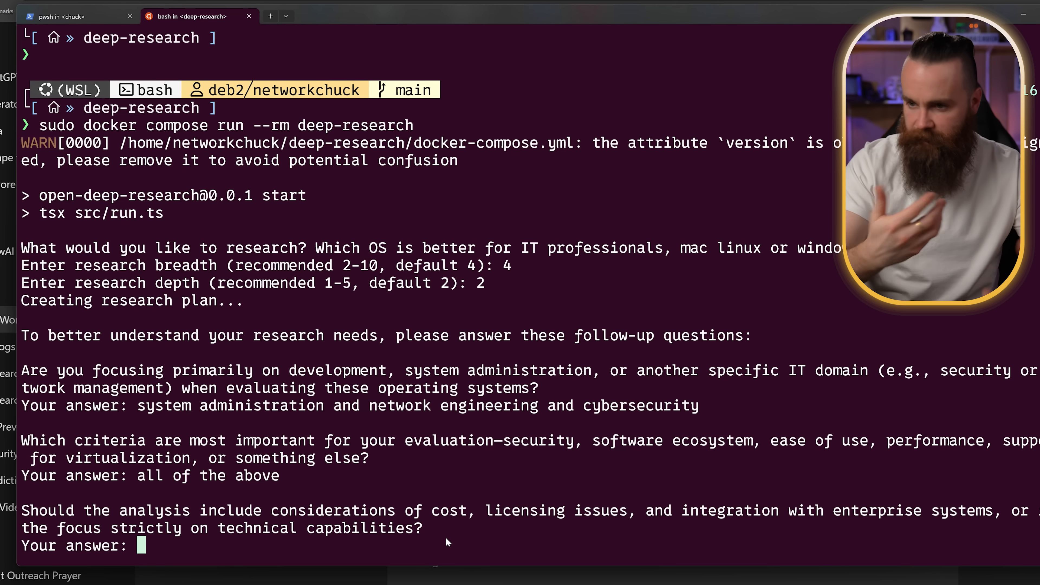
text(everything)
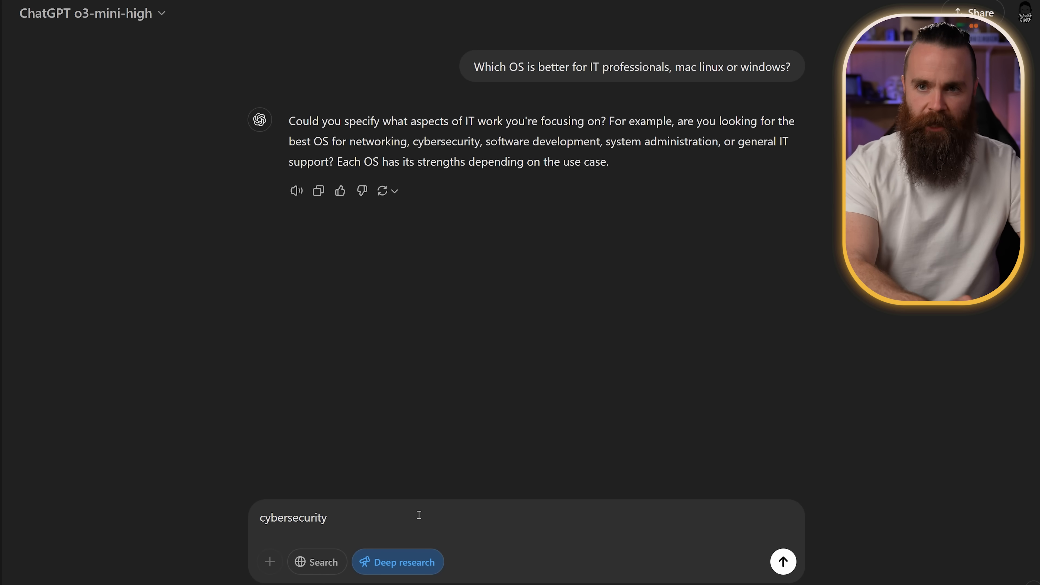
click(782, 561)
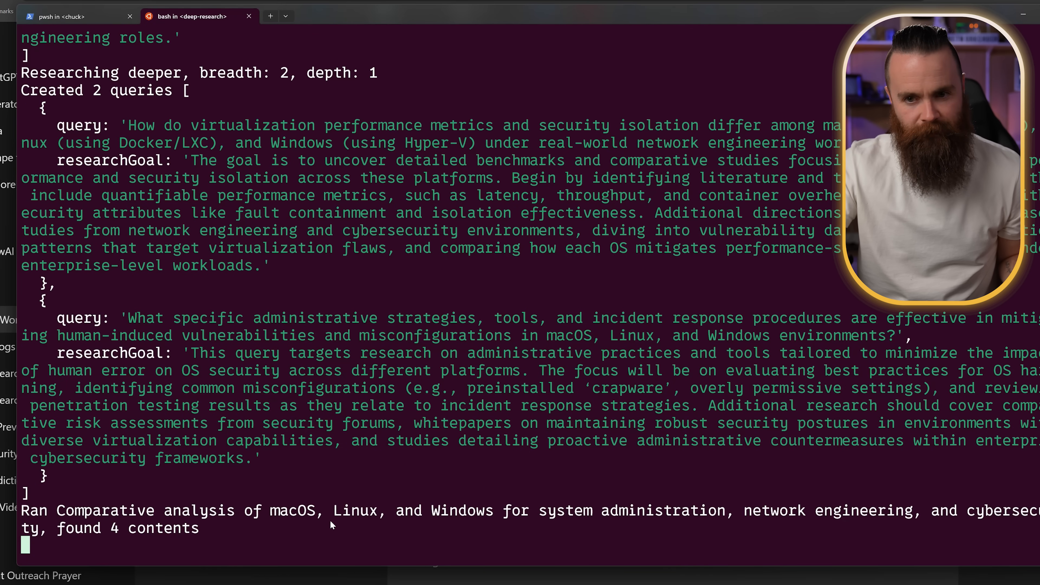
Step: Scroll to the OS report's conclusion recommending a hybrid multi-OS strategy
scroll(down, 3)
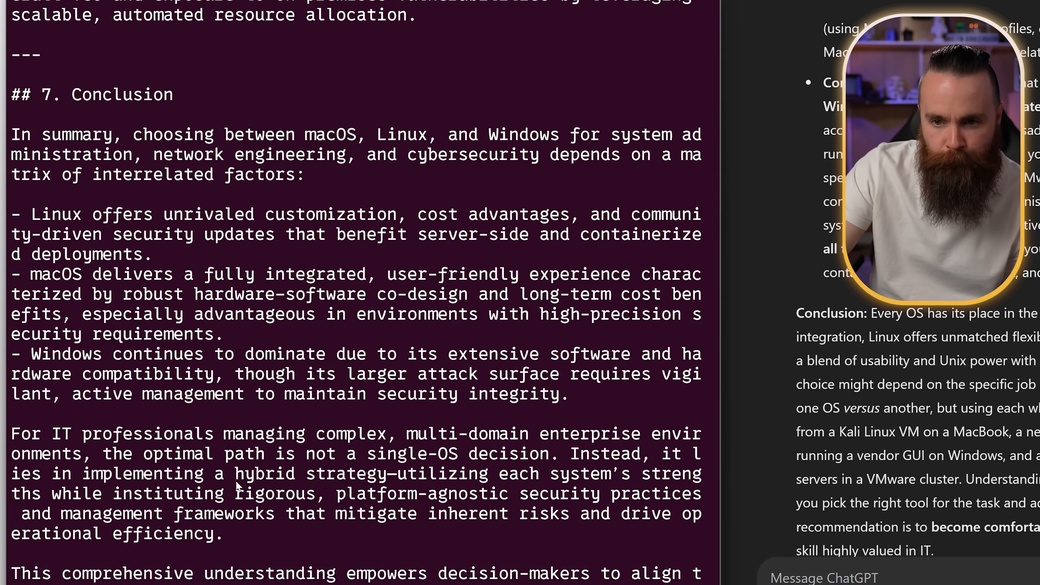
Step: Highlight the hybrid strategy recommendation and the rigorous, platform-agnostic security practices phrase
drag(287, 473, 602, 473)
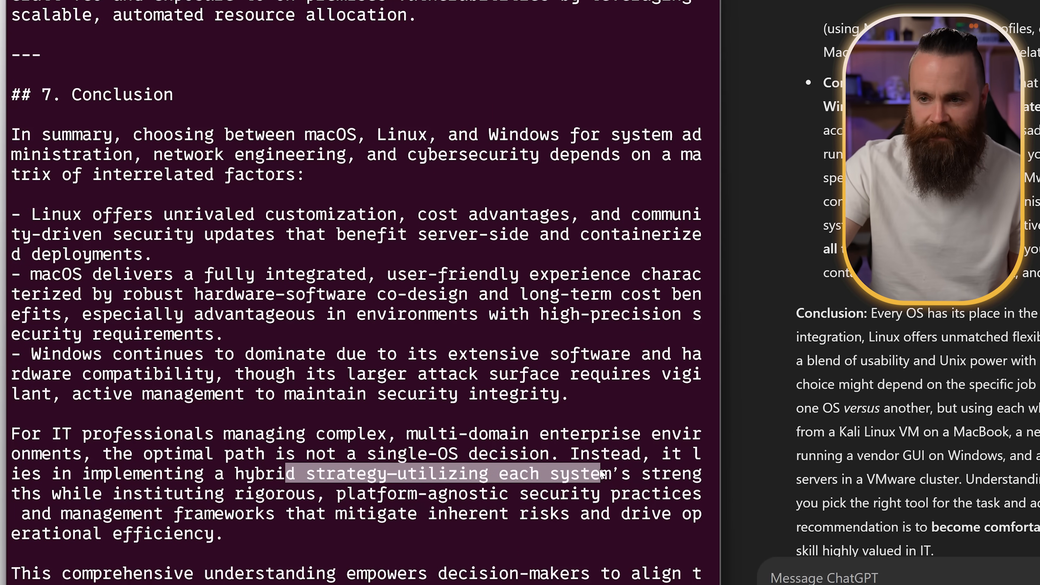
drag(603, 474, 325, 493)
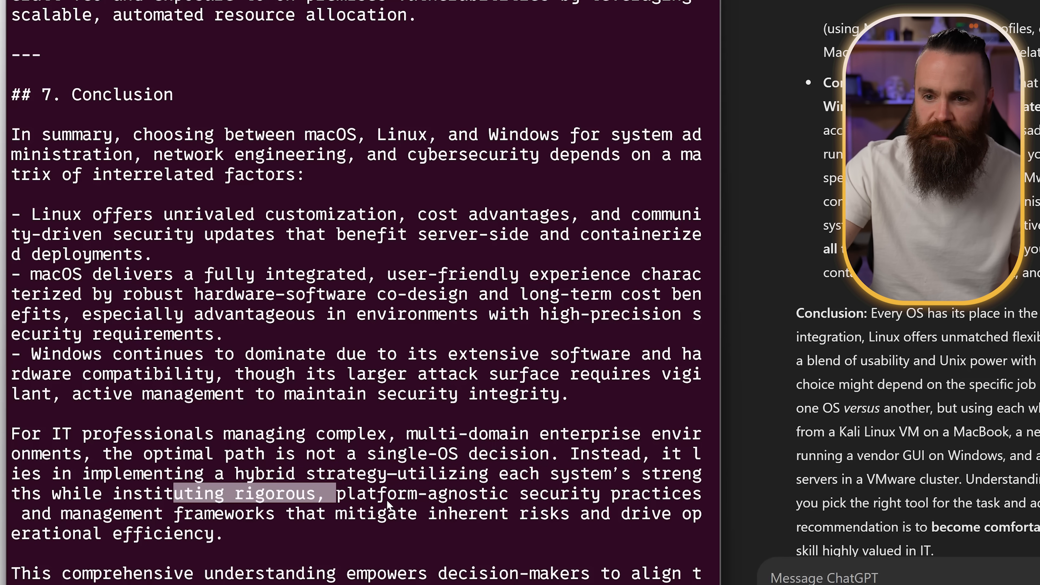